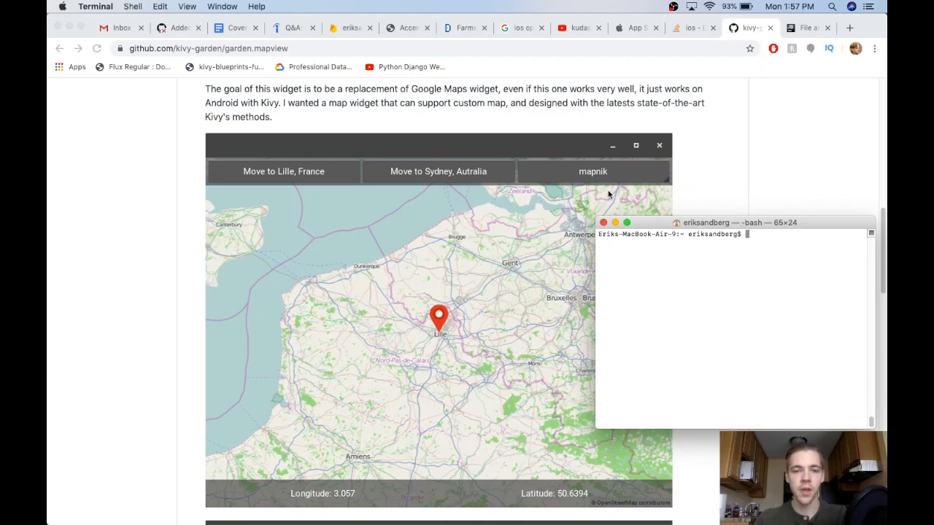
{"action": "mouse_move", "coordinate": [762, 254]}
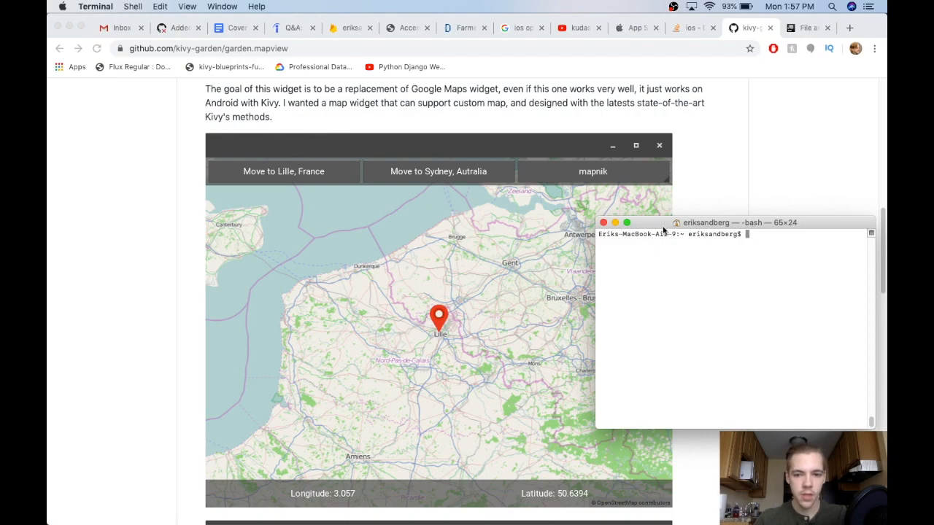
{"action": "mouse_move", "coordinate": [447, 339]}
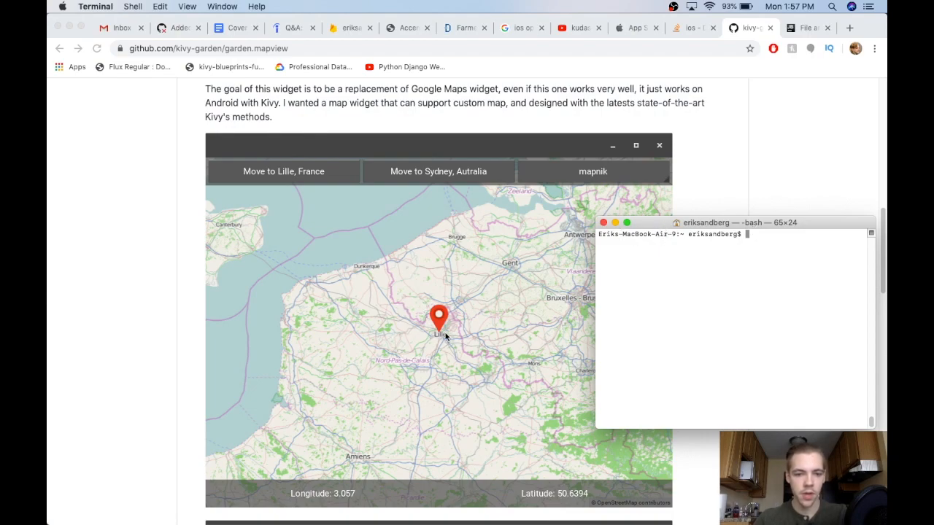
{"action": "mouse_move", "coordinate": [503, 163]}
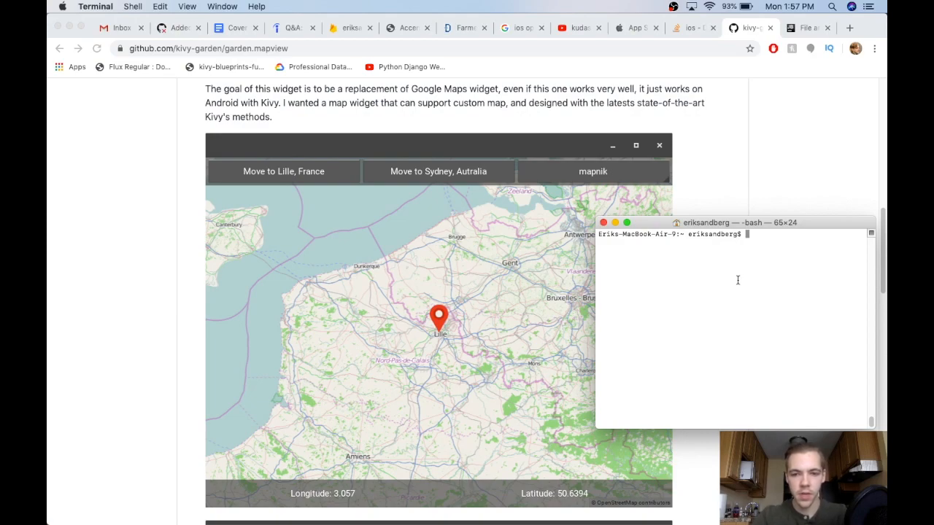
Run 'garden install mapview' to download and install the Kivy garden mapview package.
{"action": "type", "text": "garden install mapvie"}
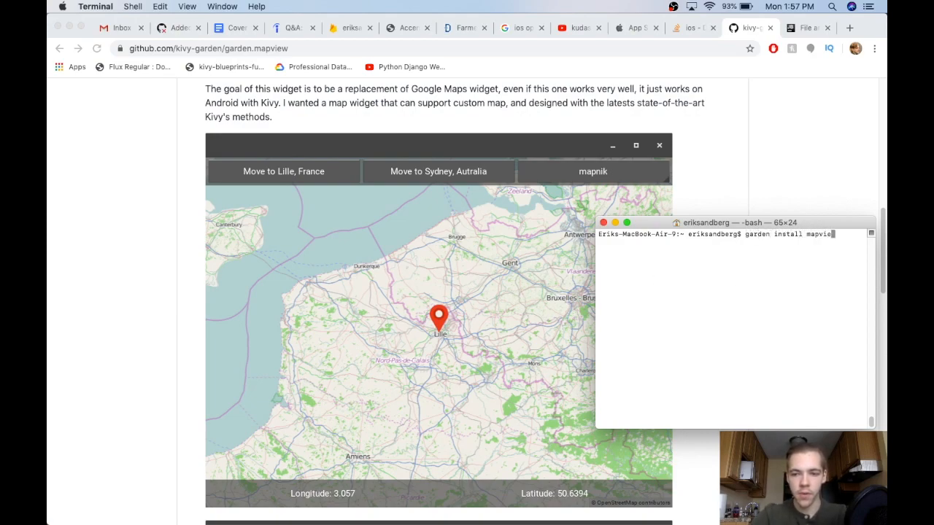
{"action": "type", "text": "w"}
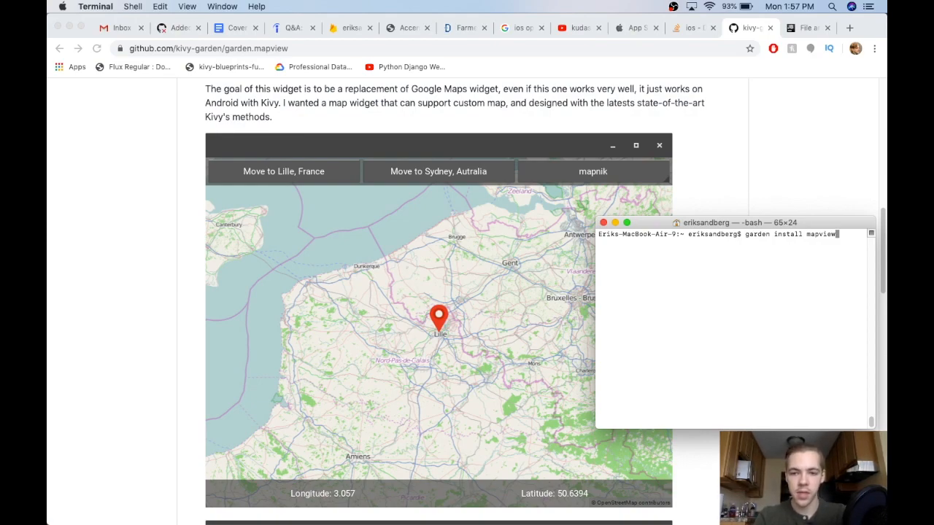
{"action": "key", "text": "Return"}
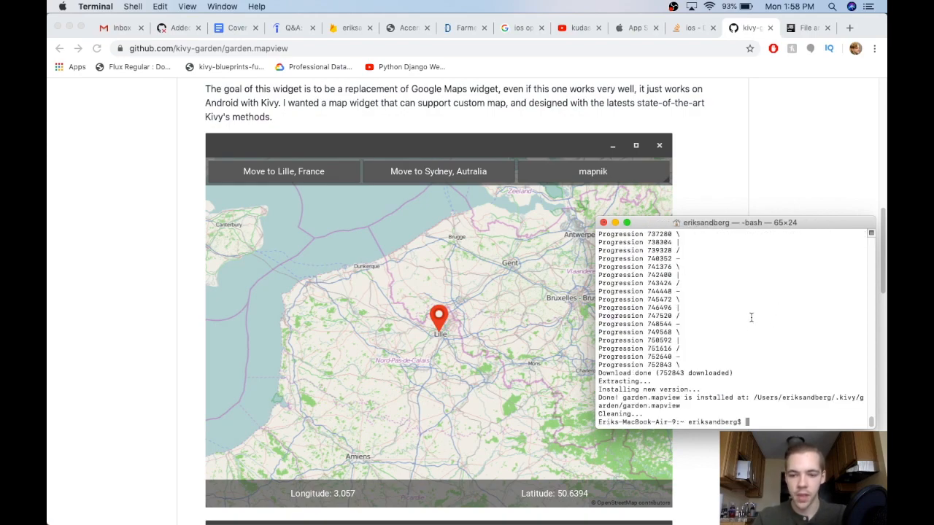
{"action": "mouse_move", "coordinate": [676, 394]}
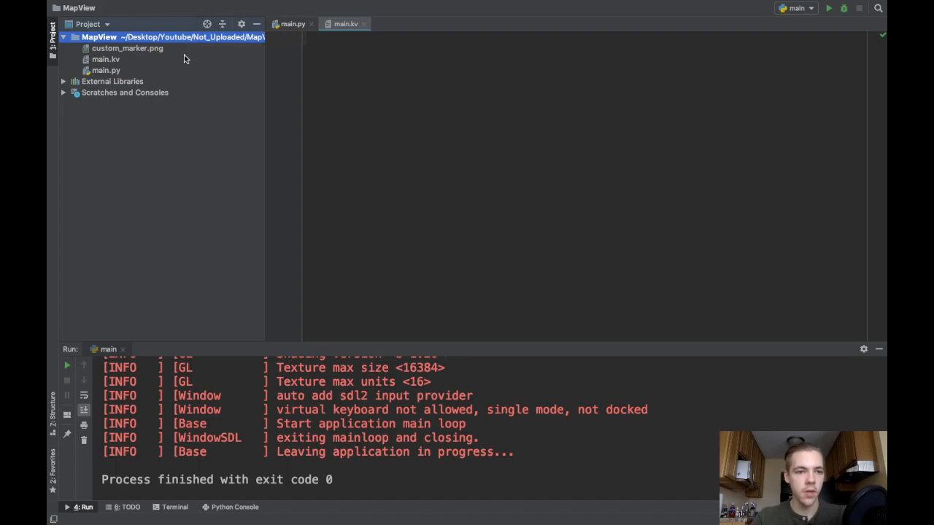
Review main.py and bring main.kv up for editing from the project tree.
{"action": "left_click", "coordinate": [105, 59]}
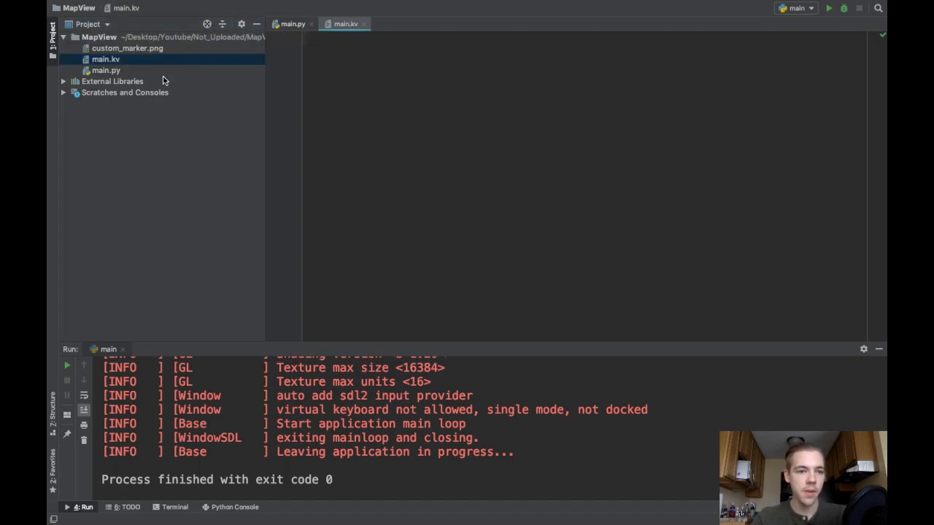
{"action": "left_click", "coordinate": [292, 23]}
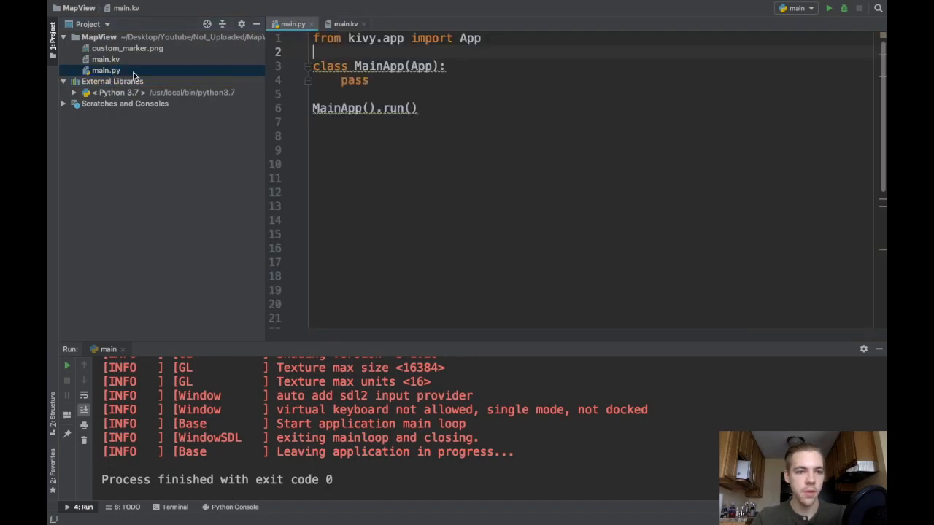
{"action": "left_click", "coordinate": [493, 83]}
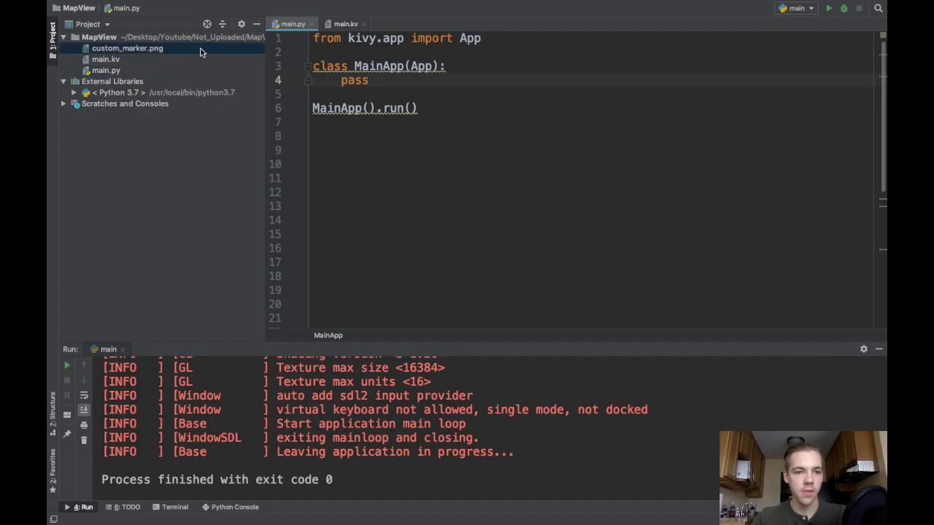
{"action": "double_click", "coordinate": [127, 46]}
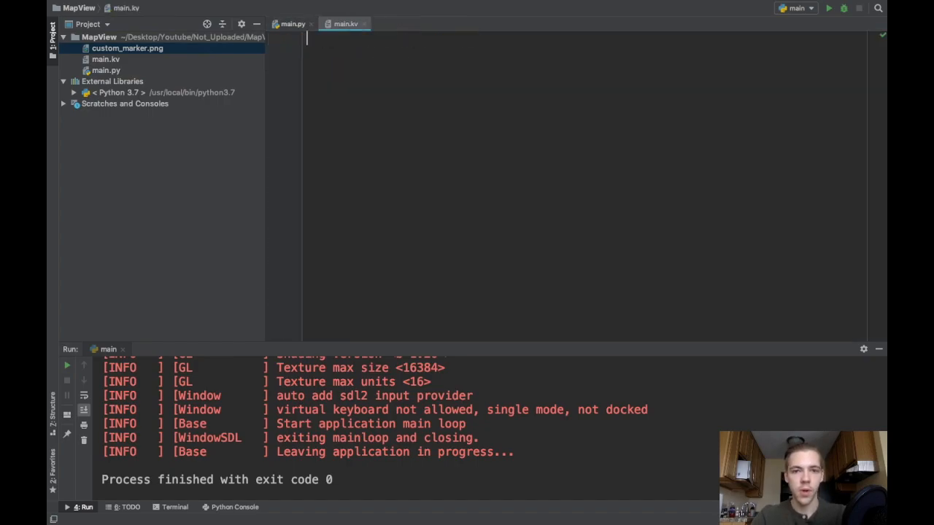
Add '#:import MapView kivy.garden.mapview.MapView' and declare MapView: as the kv root widget.
{"action": "type", "text": "#:"}
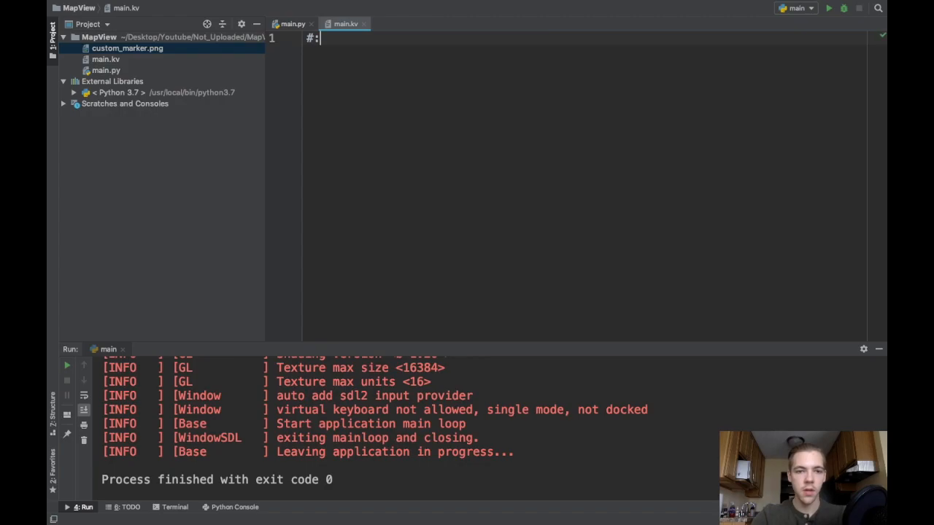
{"action": "type", "text": "import M"}
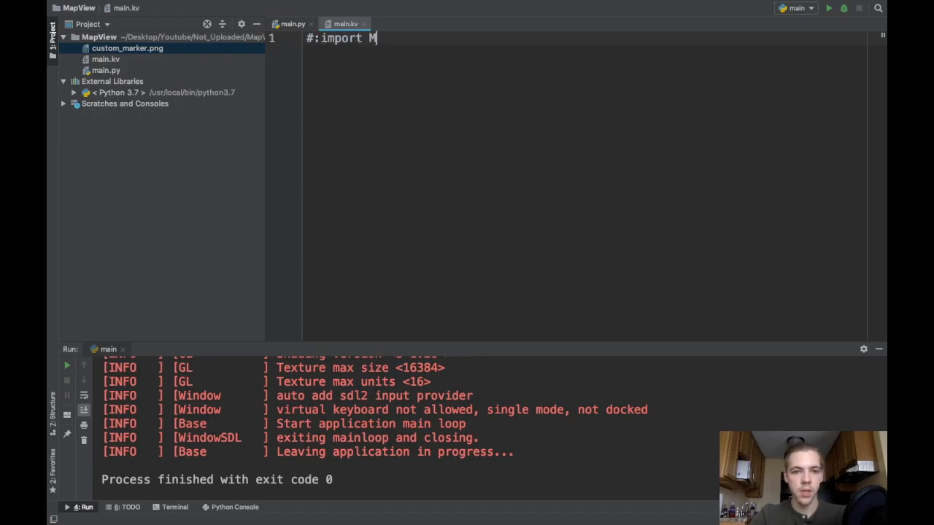
{"action": "type", "text": "apView"}
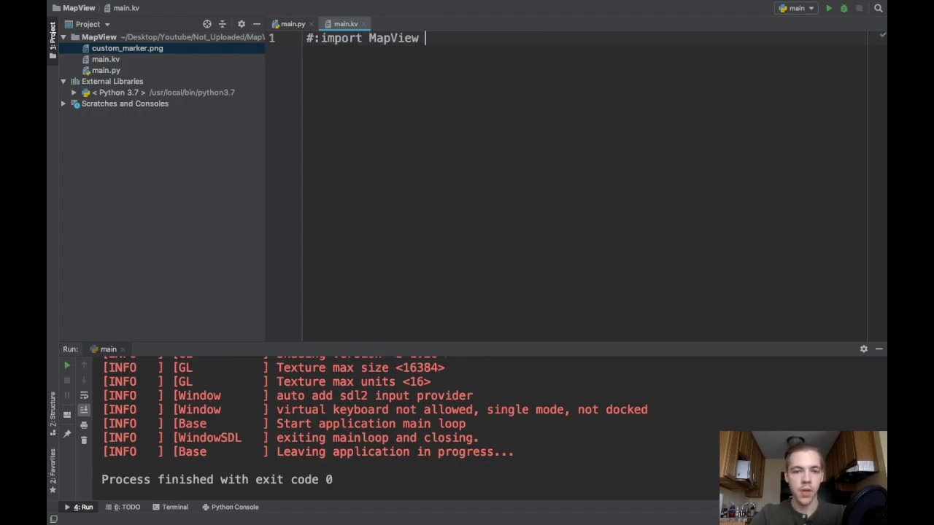
{"action": "type", "text": "kivy.garden.mapview."}
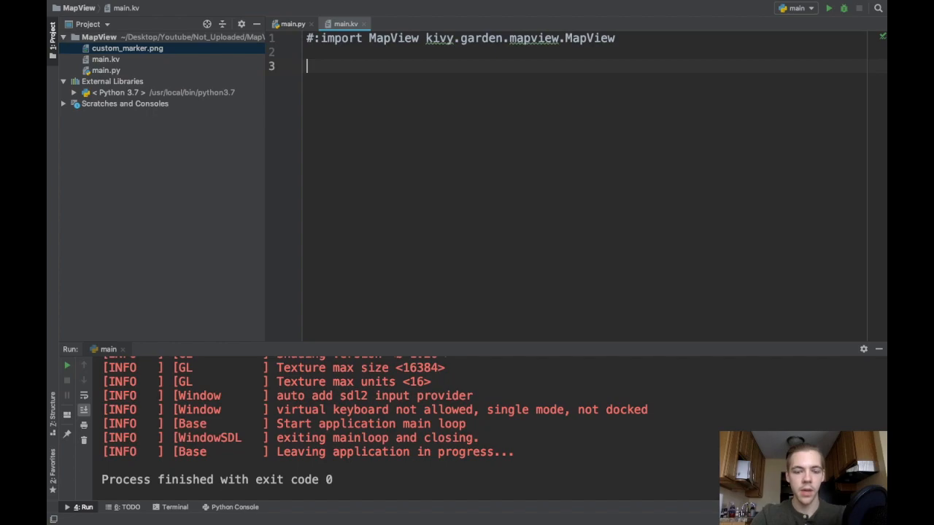
{"action": "type", "text": "MapView"}
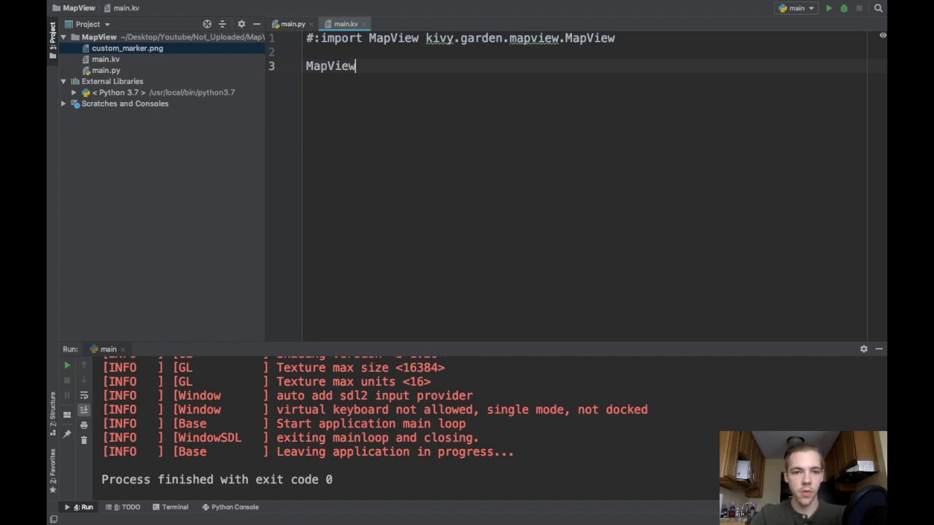
{"action": "type", "text": ":"}
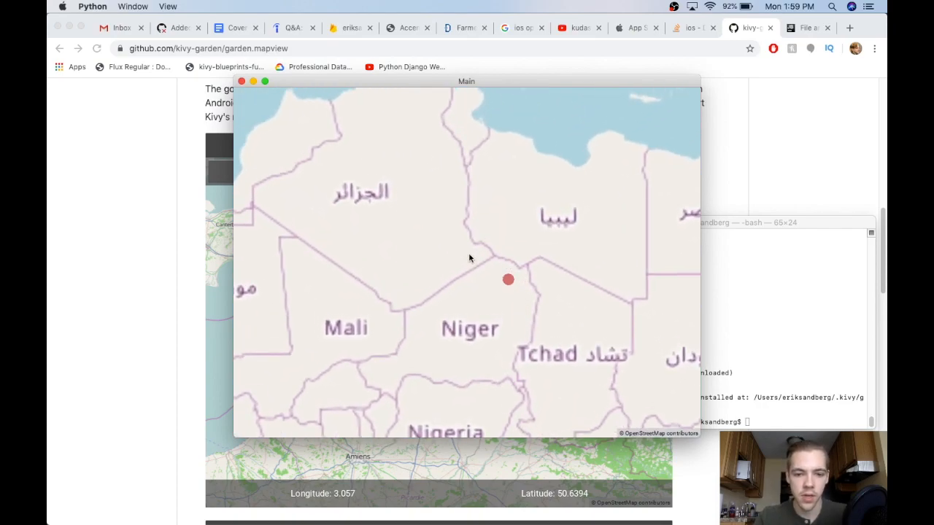
Zoom the running map around the Tunisian and Libyan coast with Sicily.
{"action": "scroll", "scroll_direction": "up", "scroll_amount": 3}
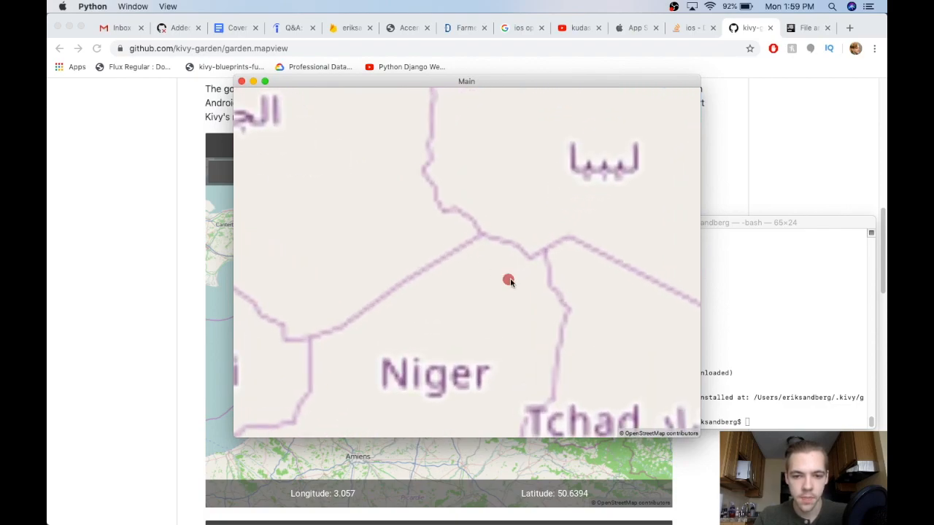
{"action": "scroll", "scroll_direction": "down", "scroll_amount": 3}
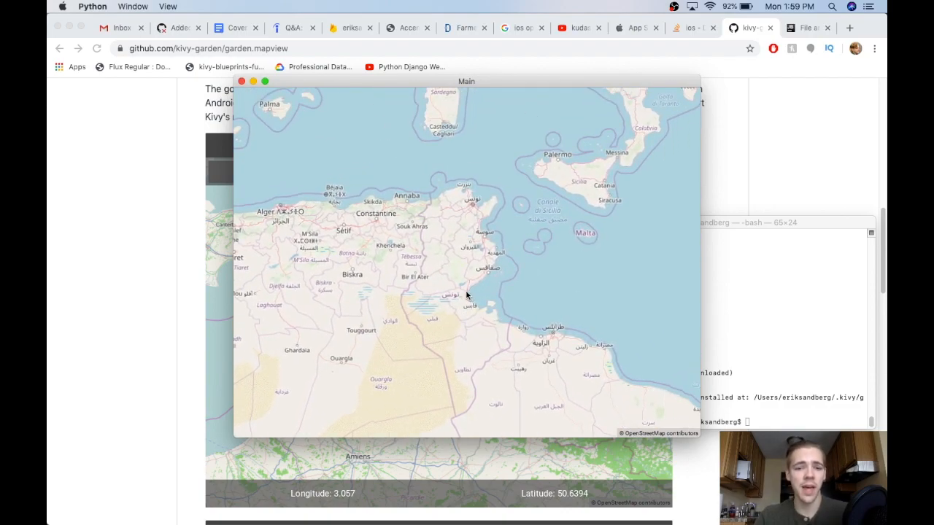
{"action": "mouse_move", "coordinate": [476, 289]}
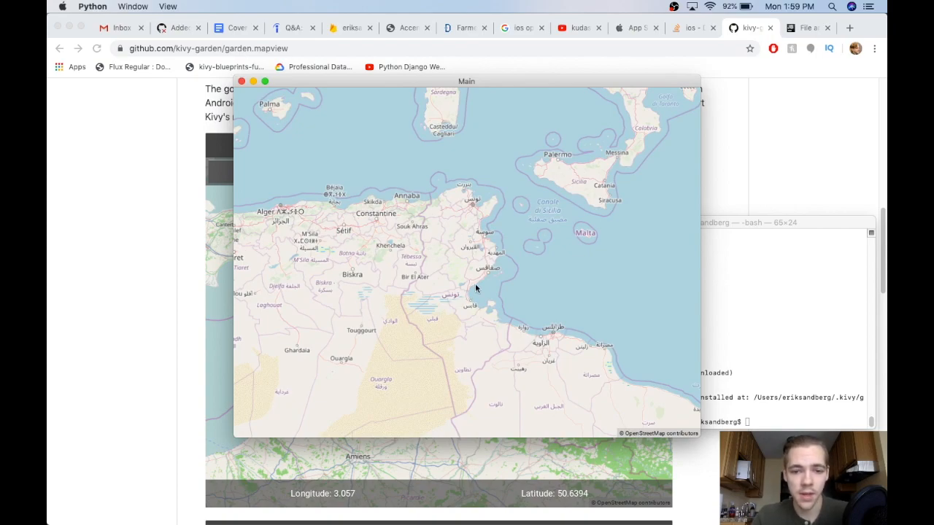
{"action": "mouse_move", "coordinate": [494, 259]}
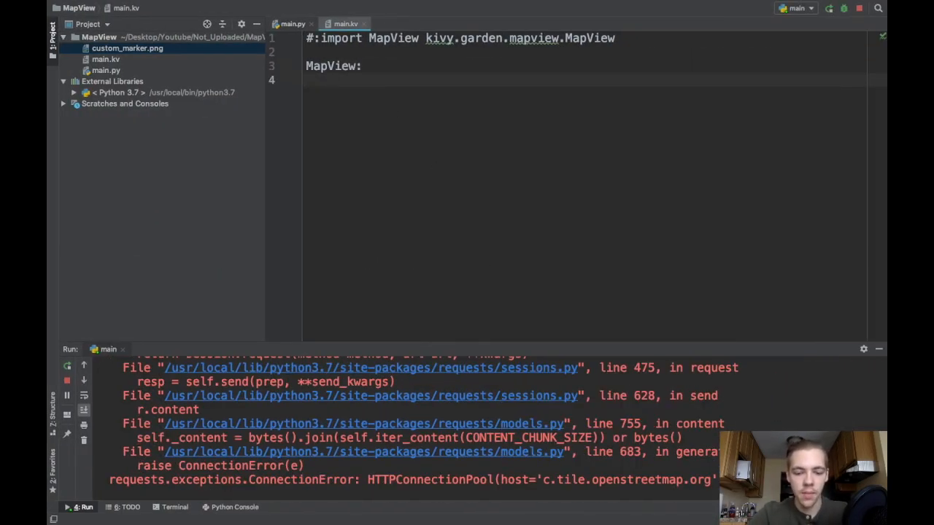
Give the MapView lat: 10, lon: 10 and zoom: 5 in main.kv.
{"action": "type", "text": "lat:"}
{"action": "type", "text": "lon:"}
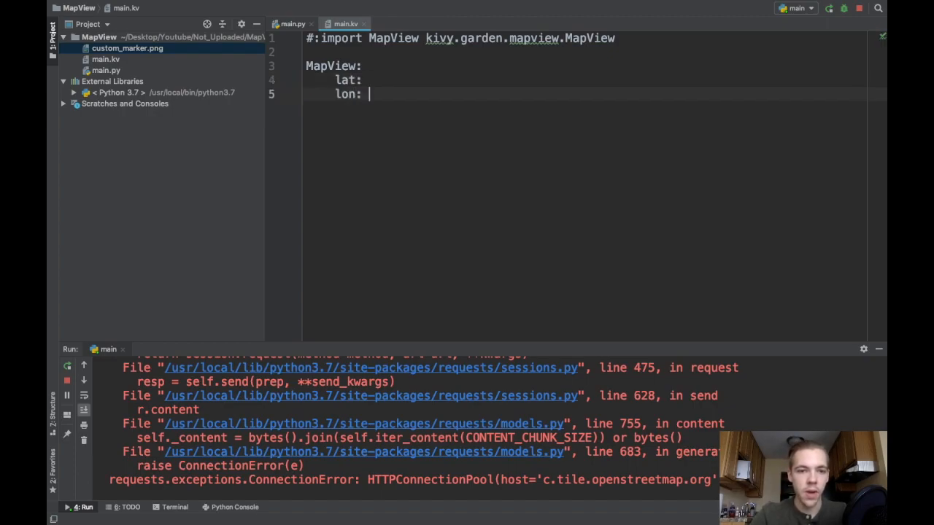
{"action": "left_click", "coordinate": [371, 79]}
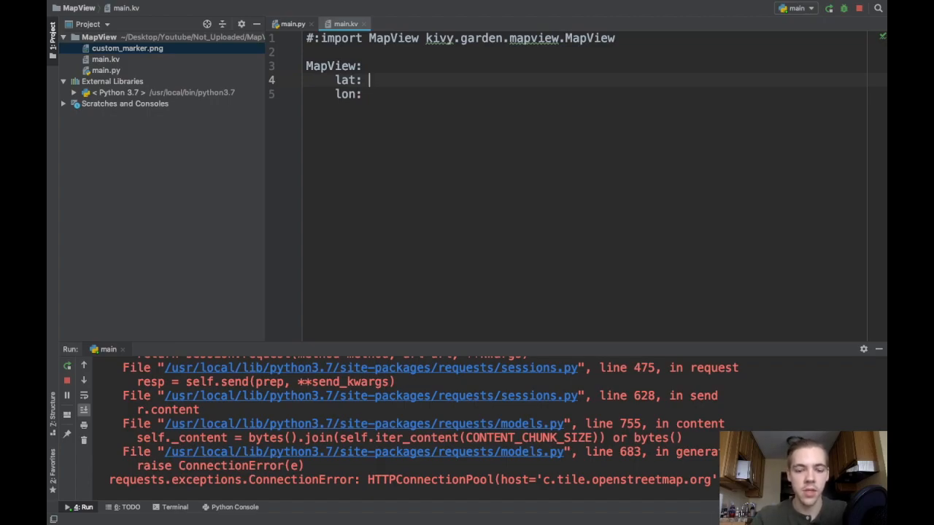
{"action": "type", "text": "10"}
{"action": "type", "text": "z"}
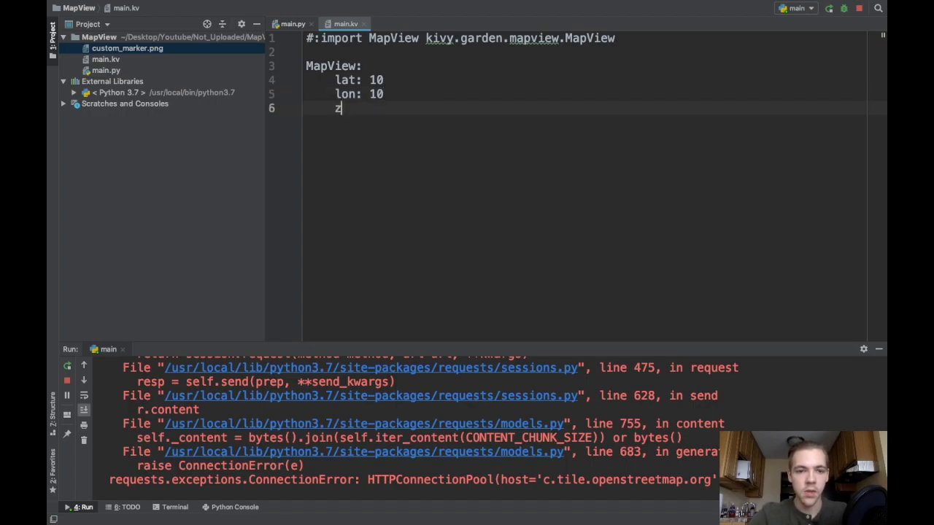
{"action": "type", "text": "oom: 5"}
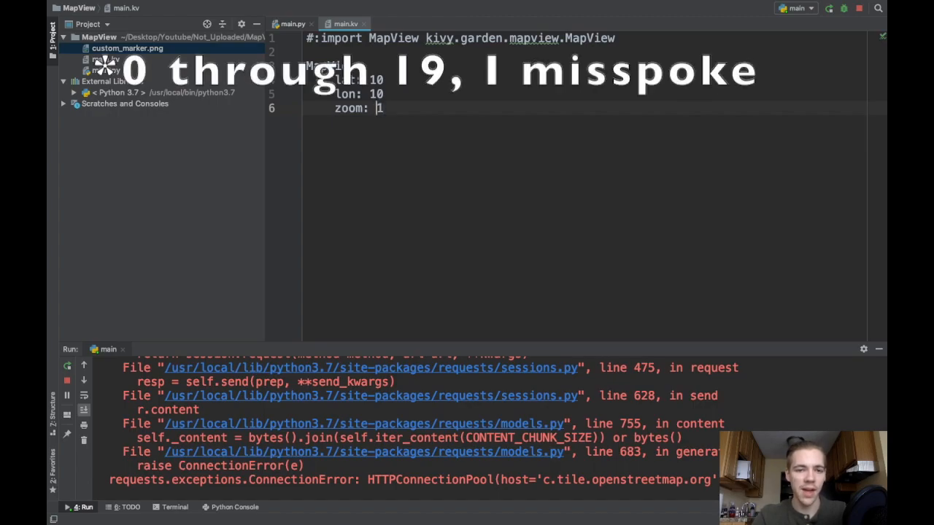
{"action": "type", "text": "5"}
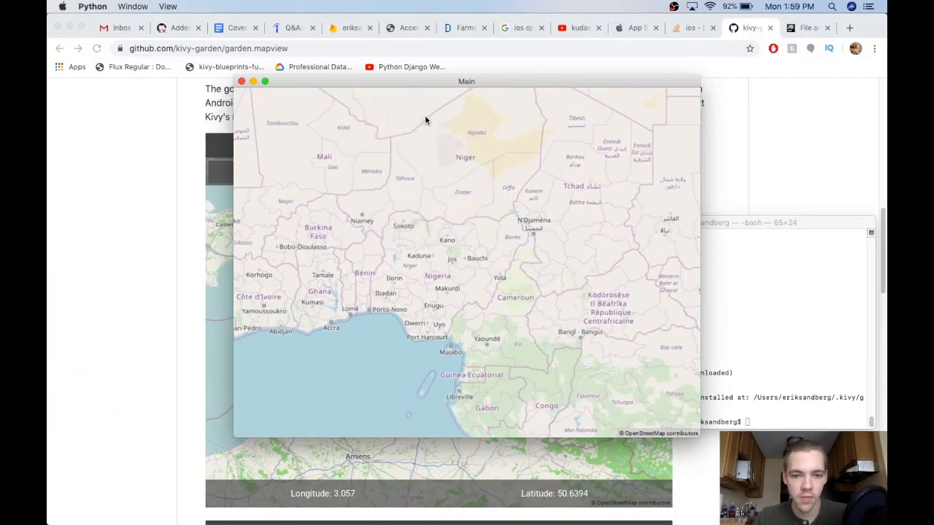
{"action": "mouse_move", "coordinate": [470, 255]}
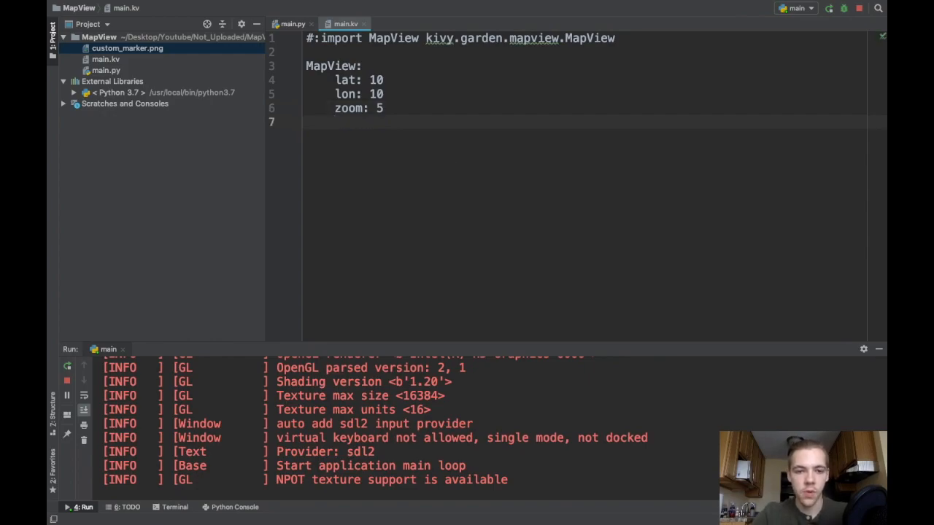
Add an on_lat handler under MapView that prints self.lat.
{"action": "type", "text": "on_lat:"}
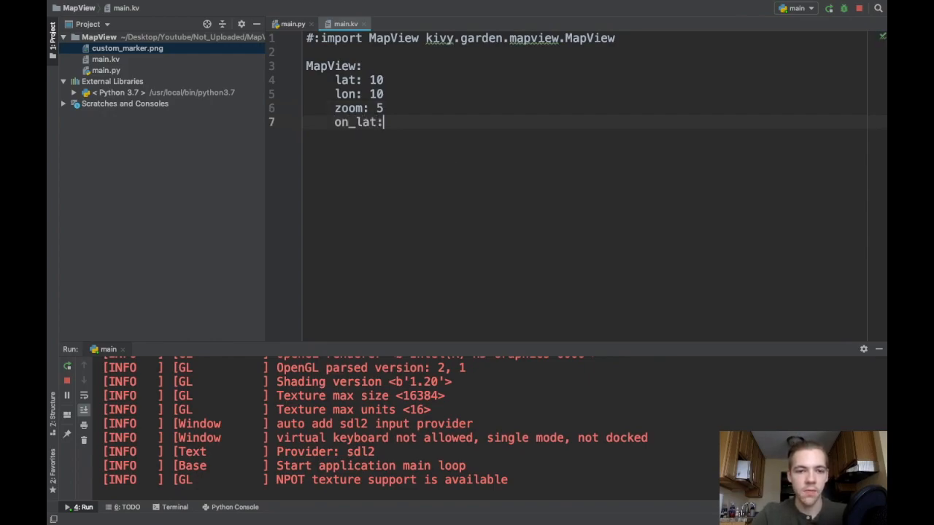
{"action": "key", "text": "Return"}
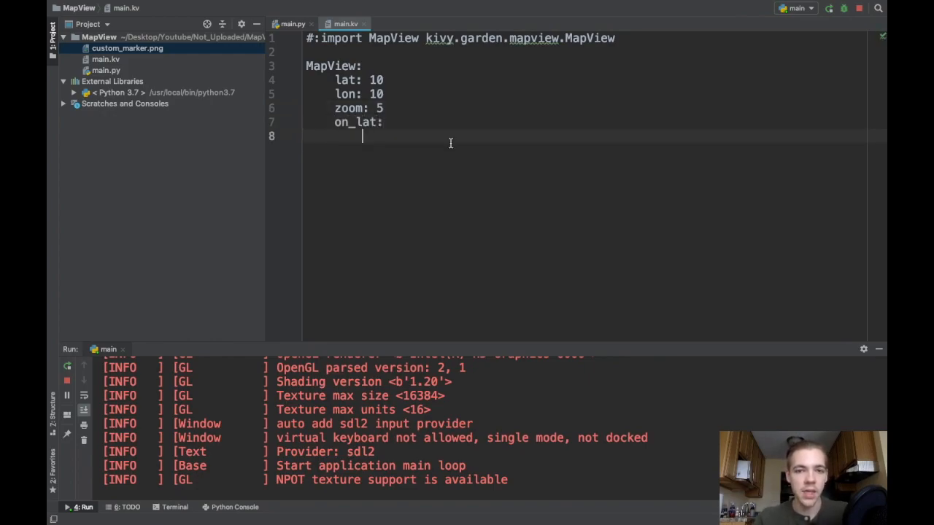
{"action": "mouse_move", "coordinate": [417, 139]}
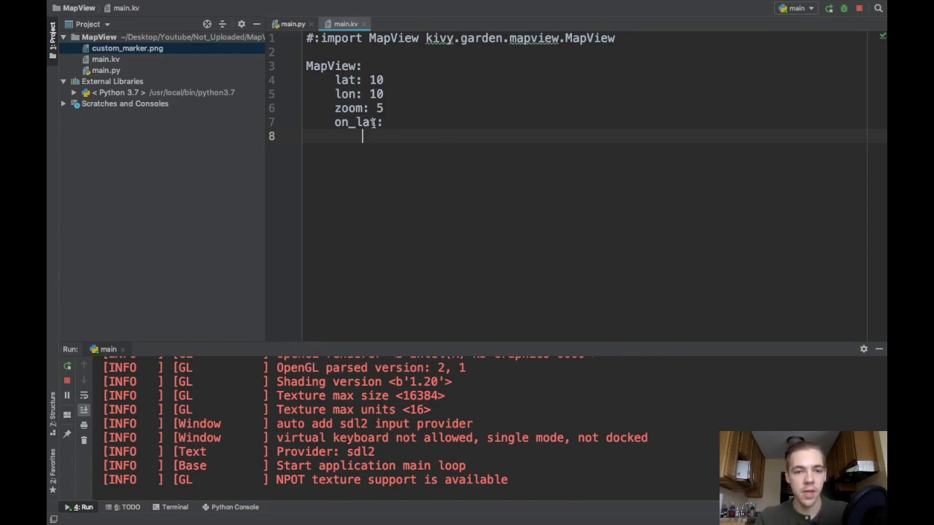
{"action": "type", "text": "prin"}
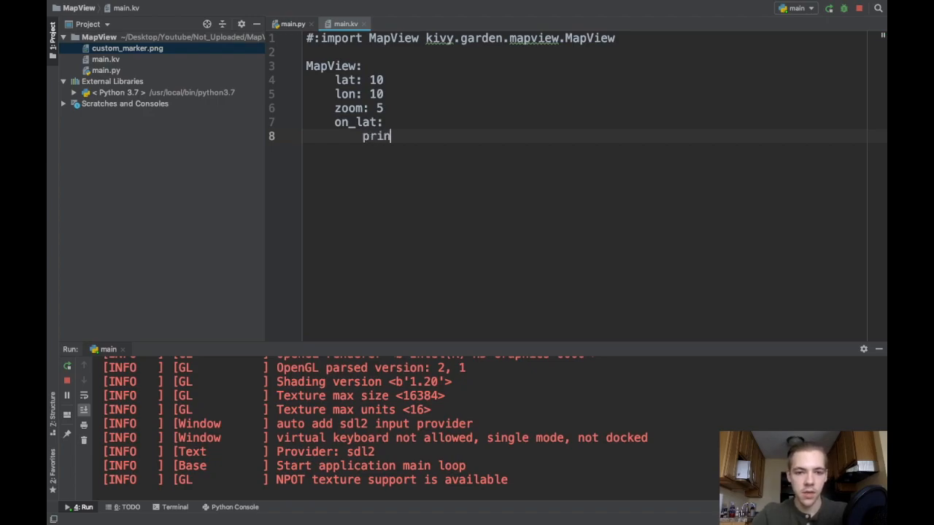
{"action": "type", "text": "t(self.lat)"}
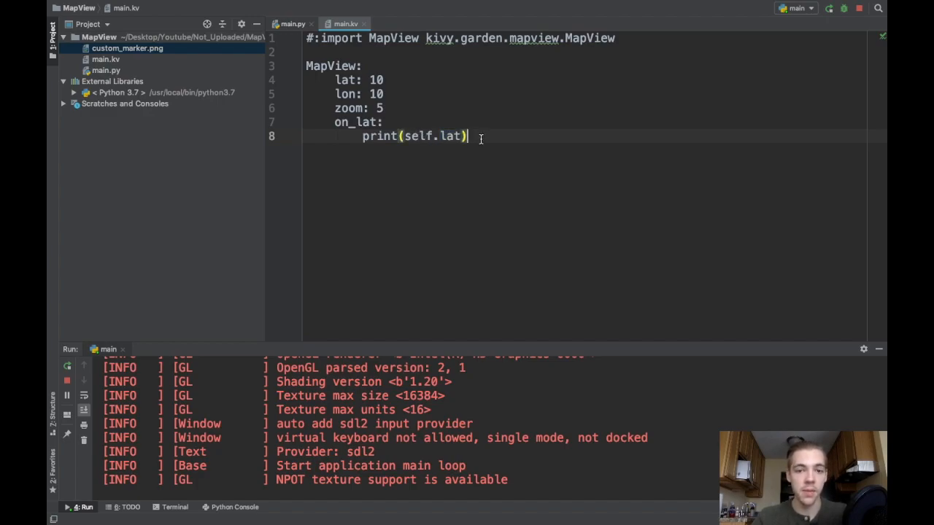
Add an on_lon handler printing self.lon and label both prints with 'lat' and 'lon'.
{"action": "type", "text": "on_lon:"}
{"action": "type", "text": "pr"}
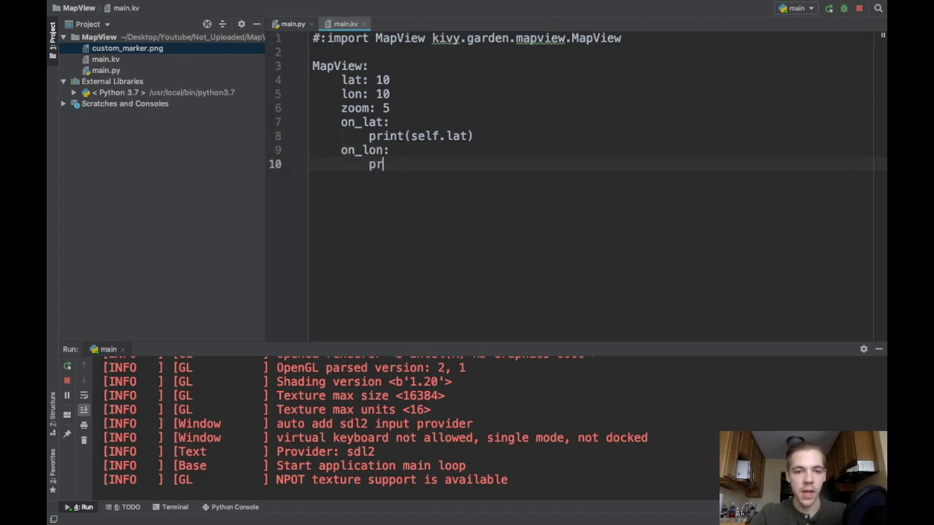
{"action": "type", "text": "int(self.lon"}
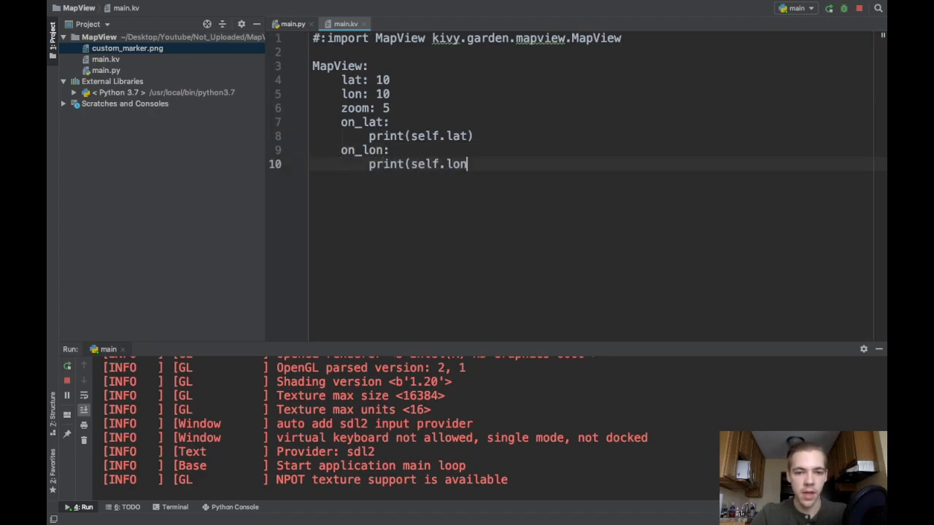
{"action": "type", "text": ")"}
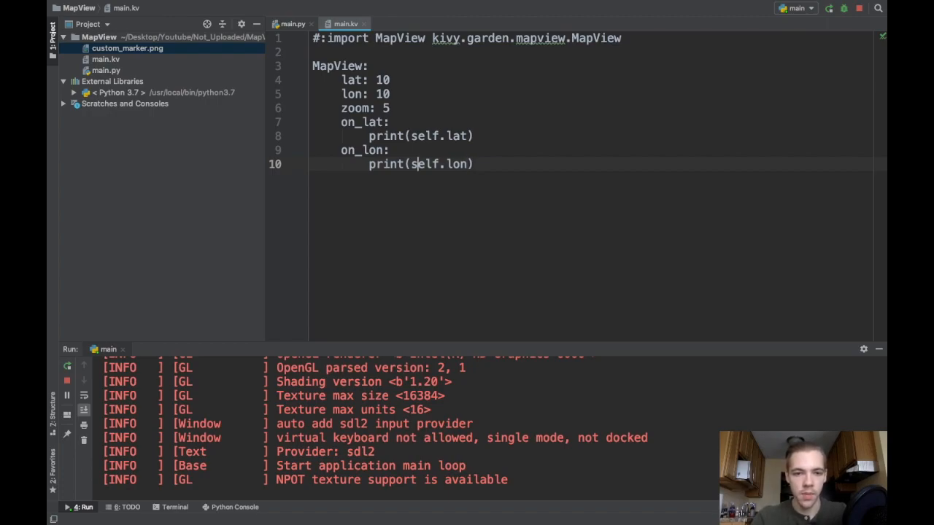
{"action": "type", "text": "'lon',"}
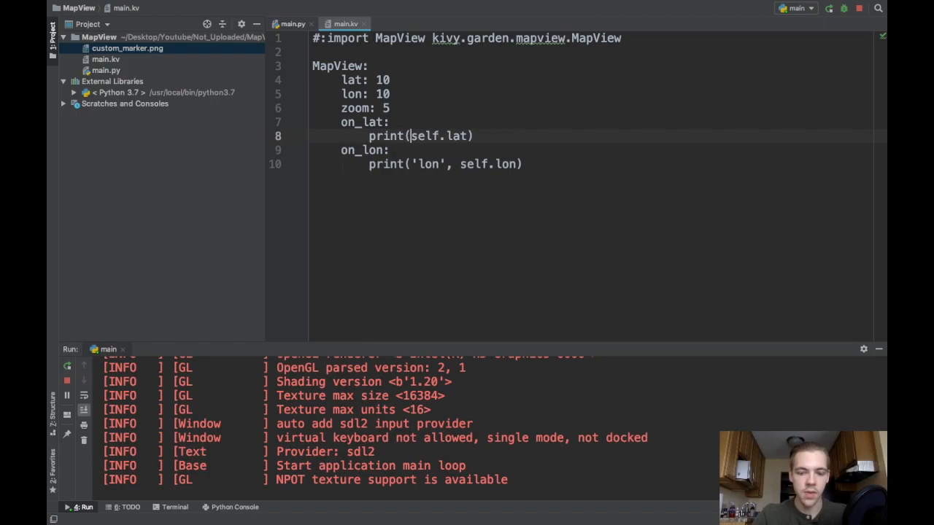
{"action": "type", "text": "'lat',"}
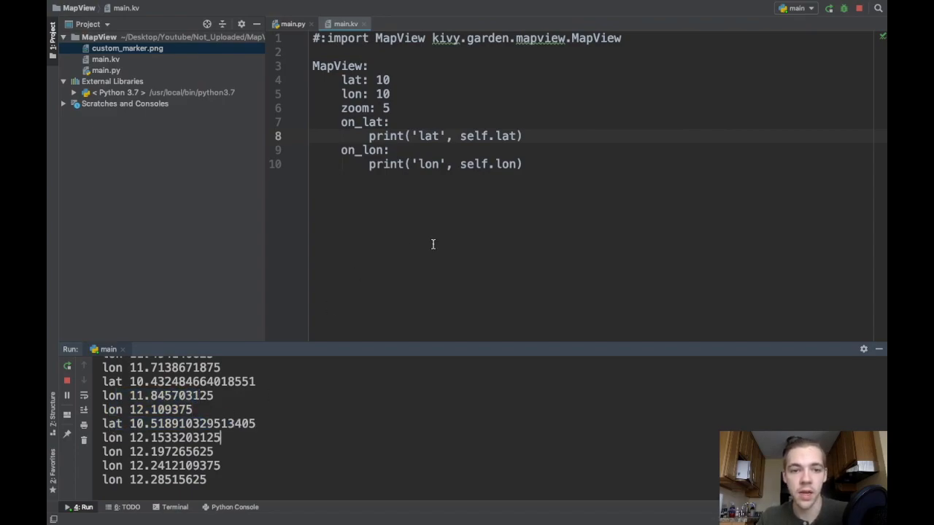
{"action": "left_click", "coordinate": [523, 164]}
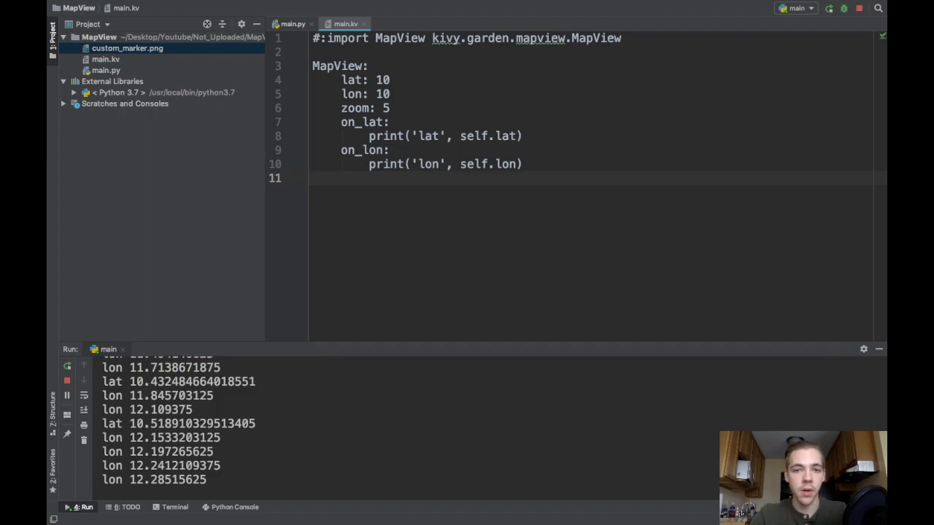
Nest a MapMarkerPopup under MapView with lat: 11 and lon: 11.
{"action": "left_click", "coordinate": [467, 38]}
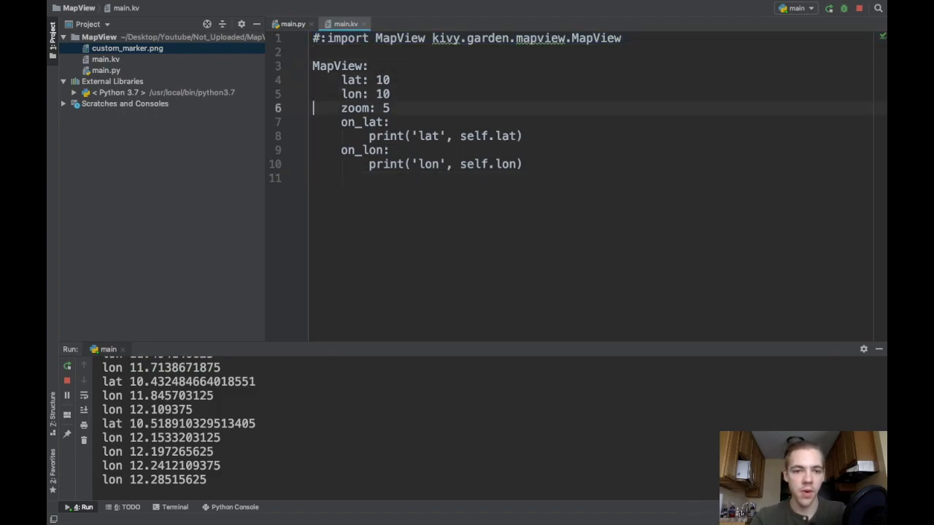
{"action": "type", "text": "M"}
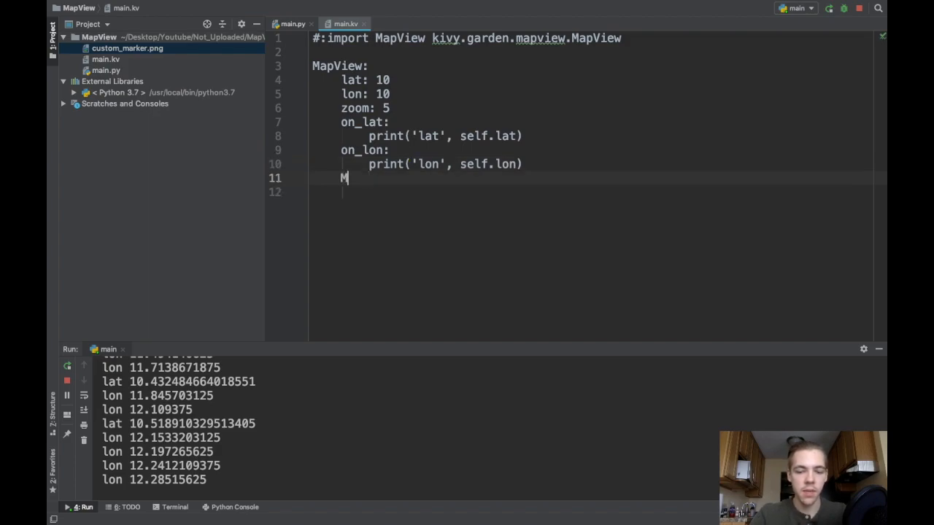
{"action": "type", "text": "apMarkerPop"}
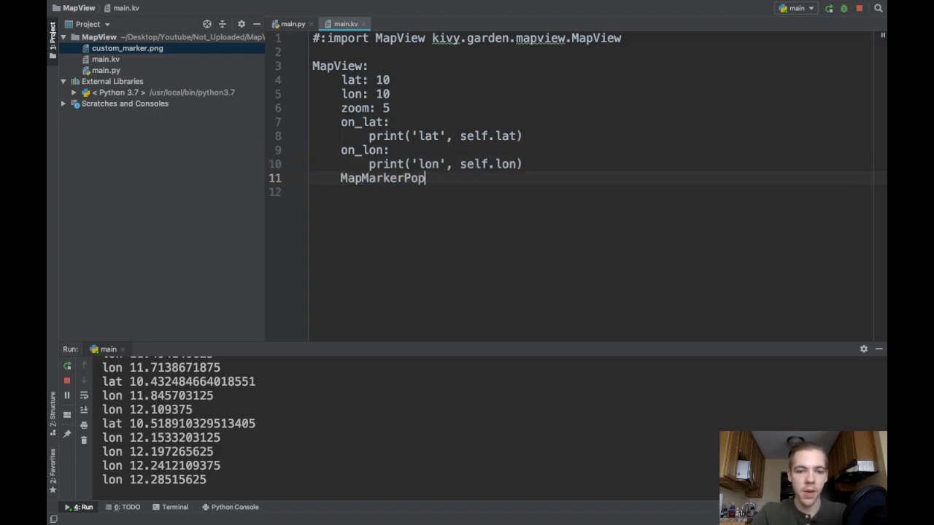
{"action": "type", "text": "up:"}
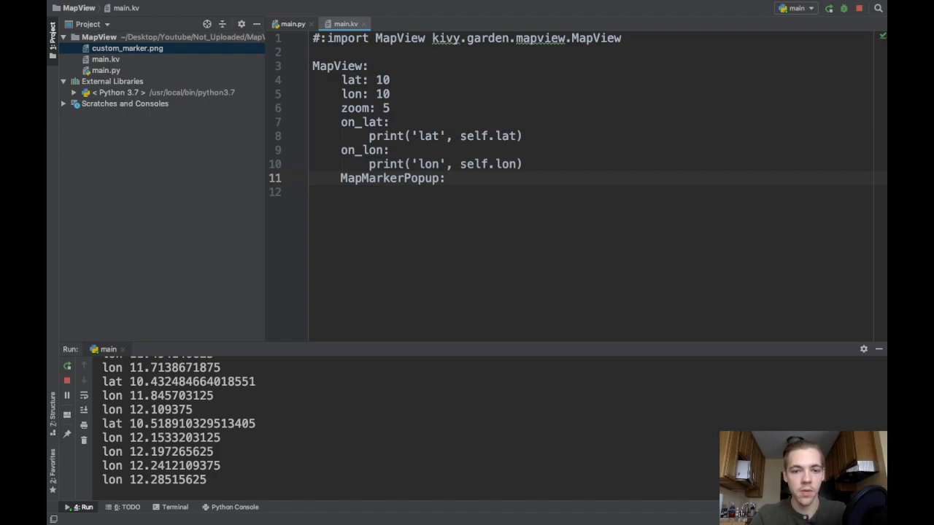
{"action": "key", "text": "Return"}
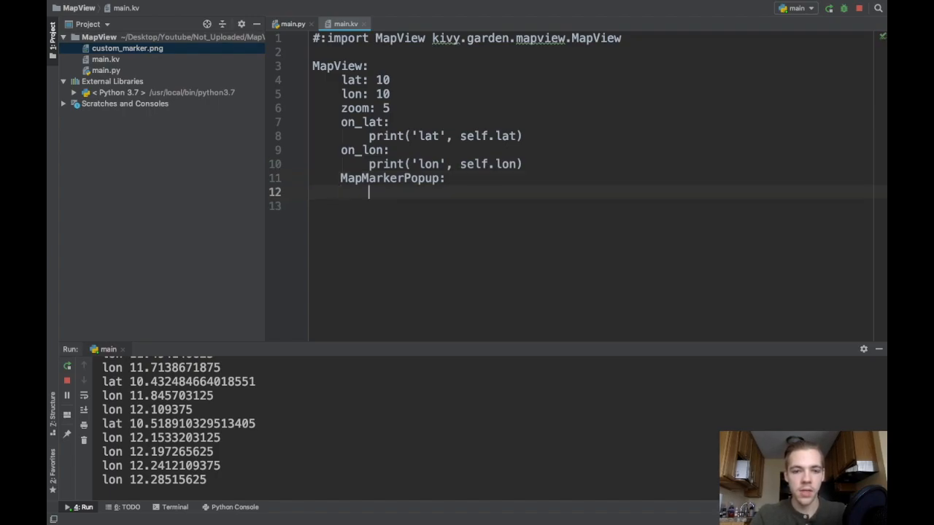
{"action": "type", "text": "lat: 11"}
{"action": "left_click", "coordinate": [592, 205]}
{"action": "type", "text": "lon"}
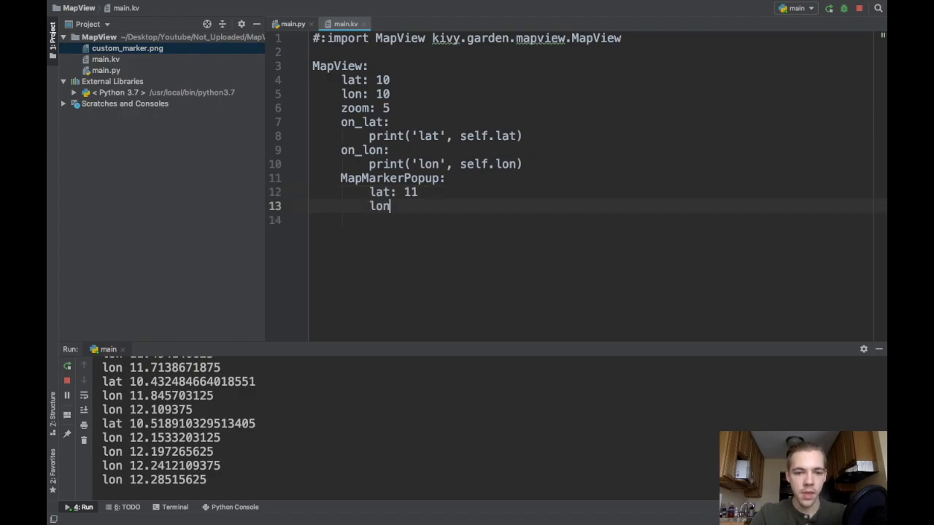
{"action": "type", "text": ": 11"}
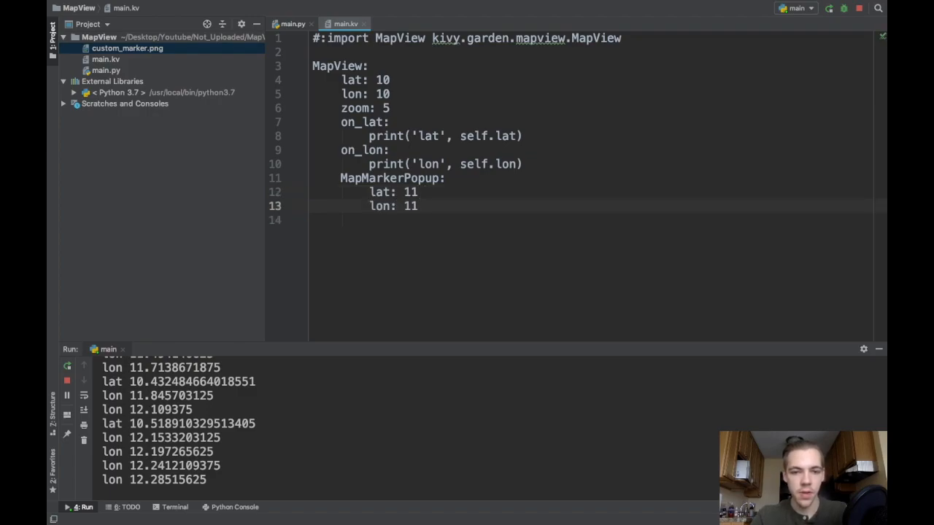
{"action": "double_click", "coordinate": [391, 178]}
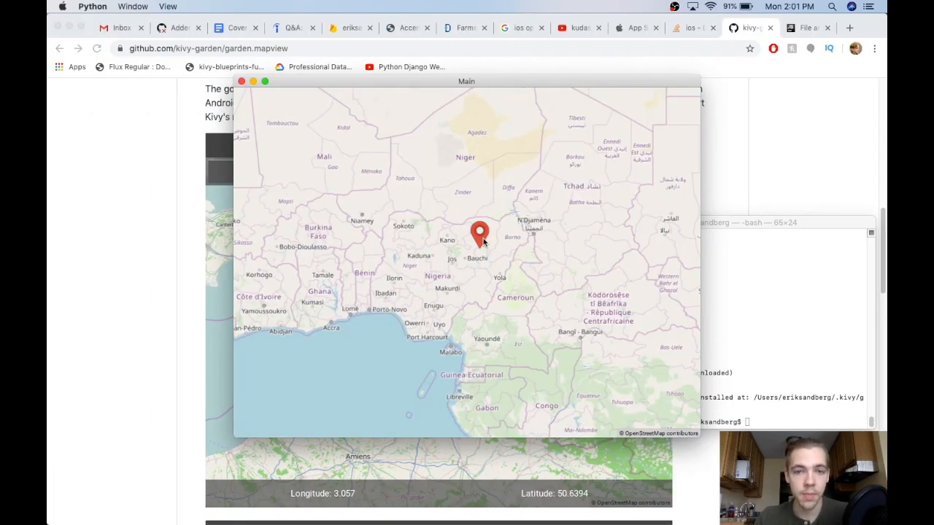
{"action": "mouse_move", "coordinate": [459, 274]}
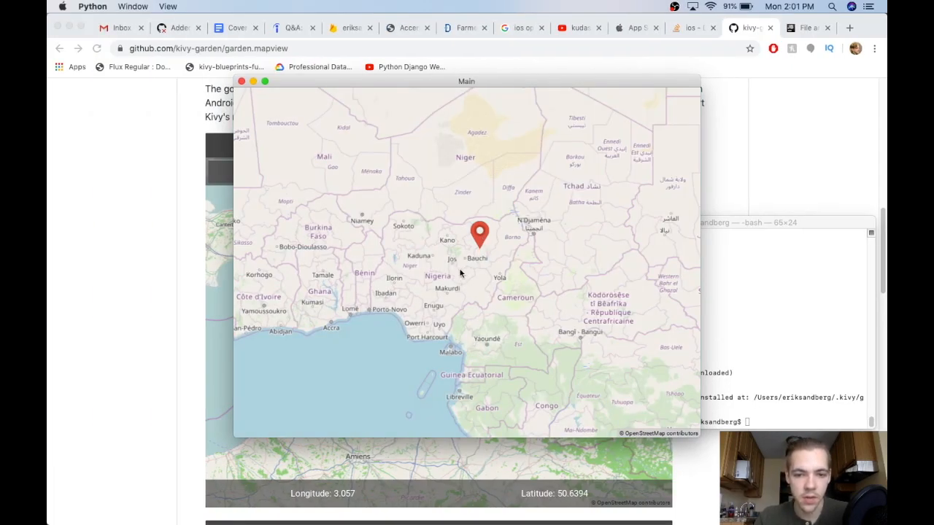
{"action": "mouse_move", "coordinate": [483, 251]}
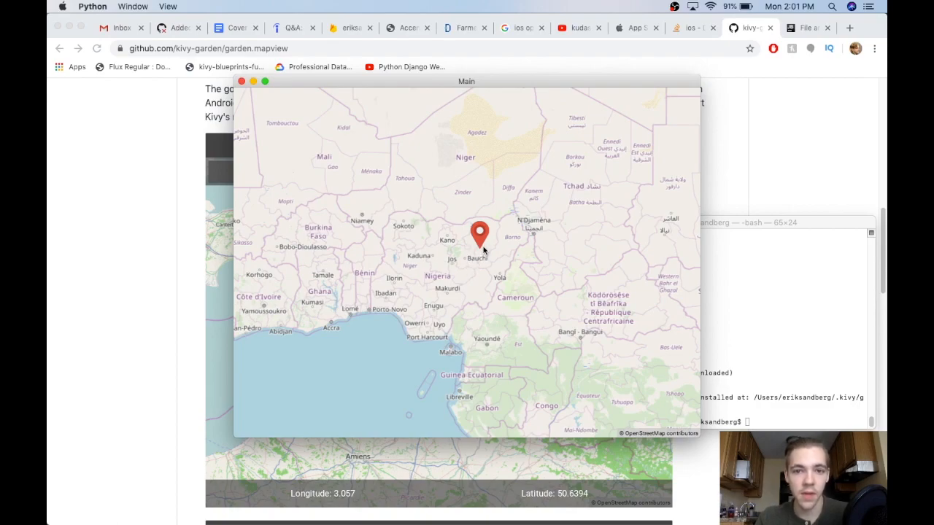
{"action": "mouse_move", "coordinate": [455, 271]}
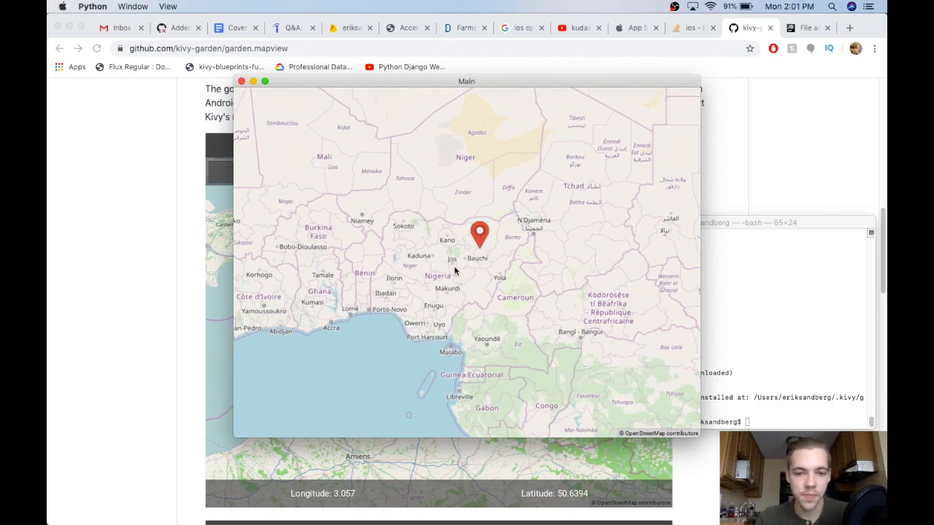
{"action": "mouse_move", "coordinate": [480, 243]}
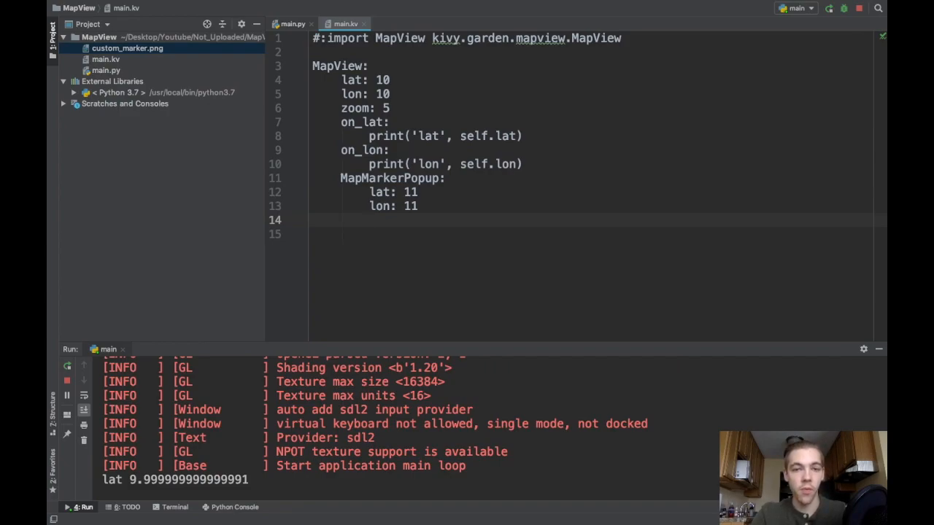
Nest a Button in the MapMarkerPopup with on_release: print("Hey").
{"action": "type", "text": "Butt"}
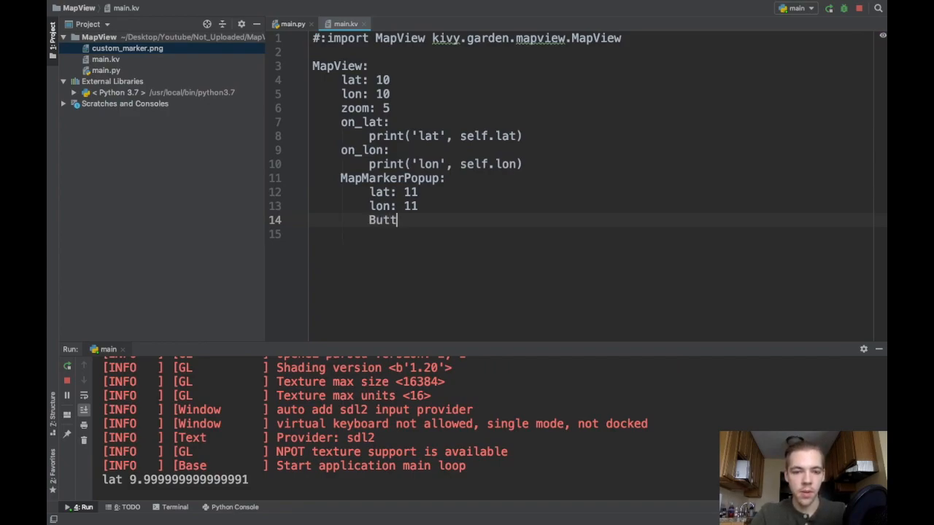
{"action": "type", "text": "on:"}
{"action": "type", "text": "print(\""}
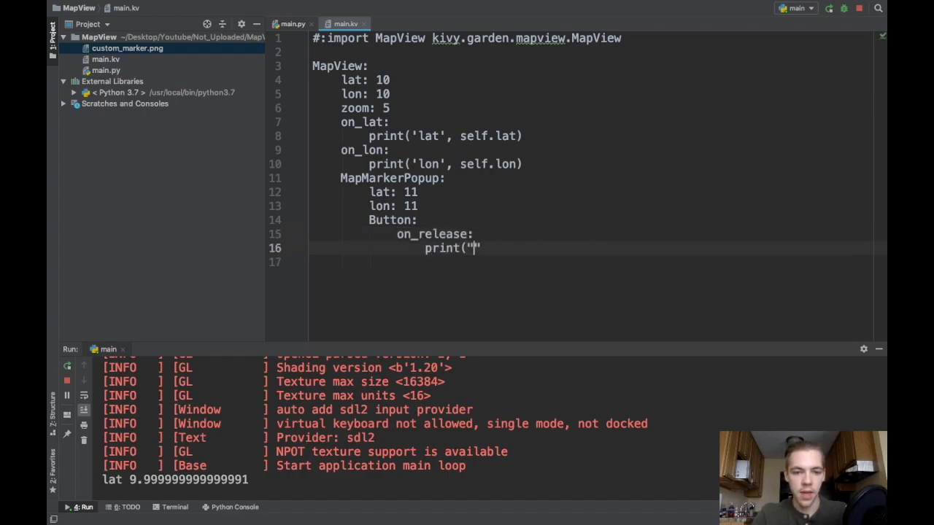
{"action": "type", "text": "Hey\")"}
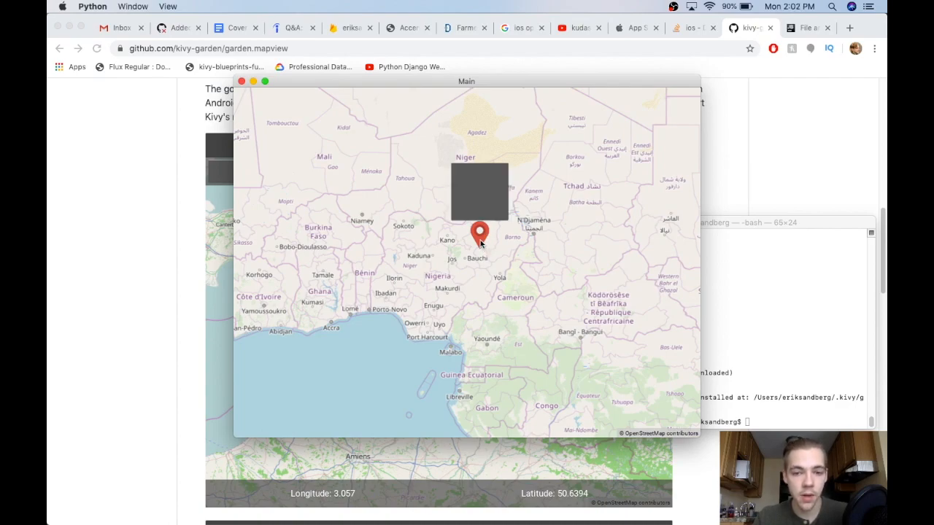
{"action": "mouse_move", "coordinate": [470, 204]}
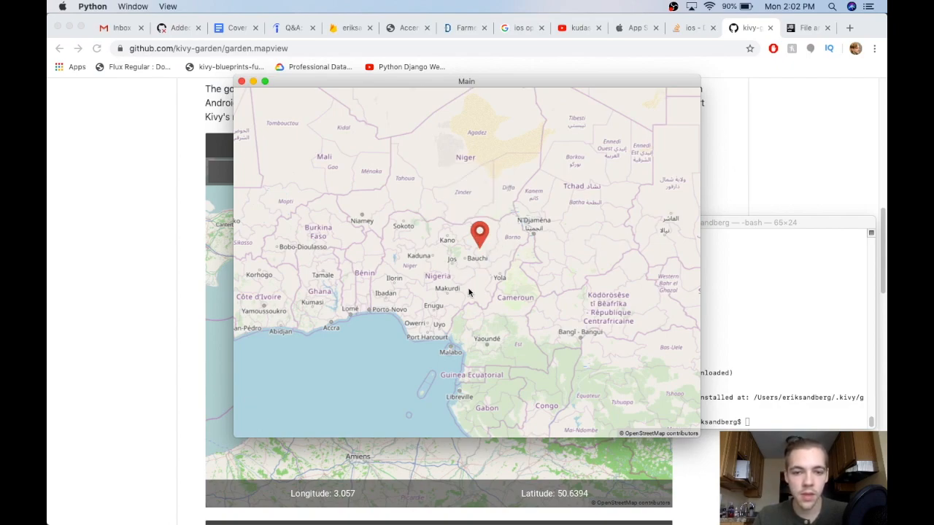
{"action": "mouse_move", "coordinate": [482, 241]}
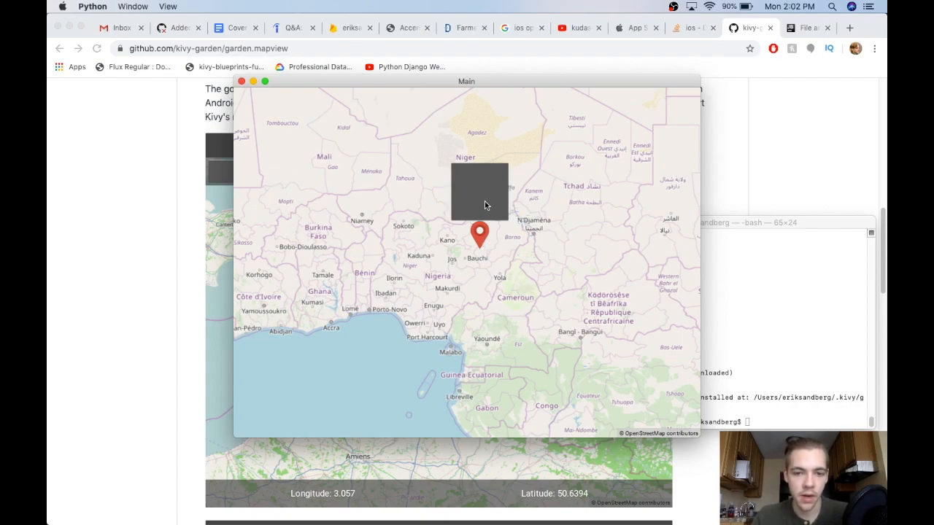
{"action": "mouse_move", "coordinate": [487, 197]}
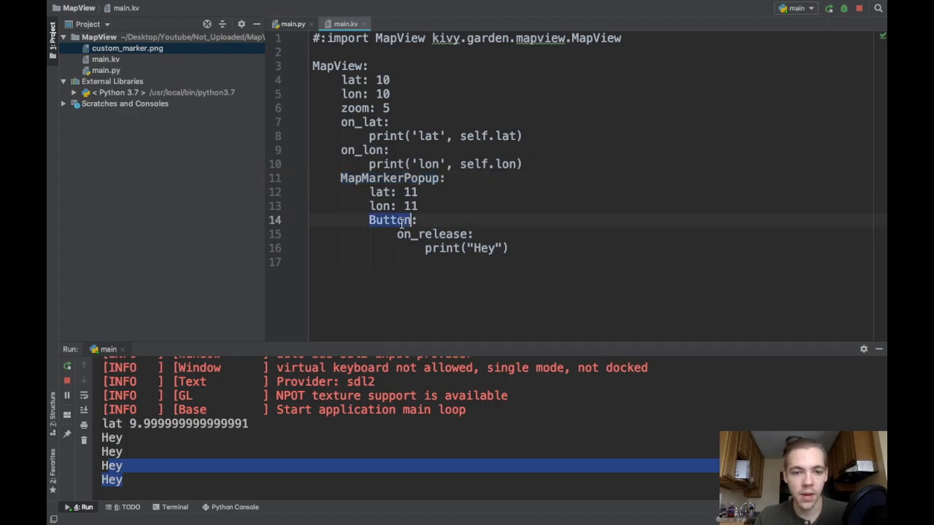
Give the MapMarkerPopup source: "custom_marker.png" for the custom pin image.
{"action": "left_click", "coordinate": [448, 178]}
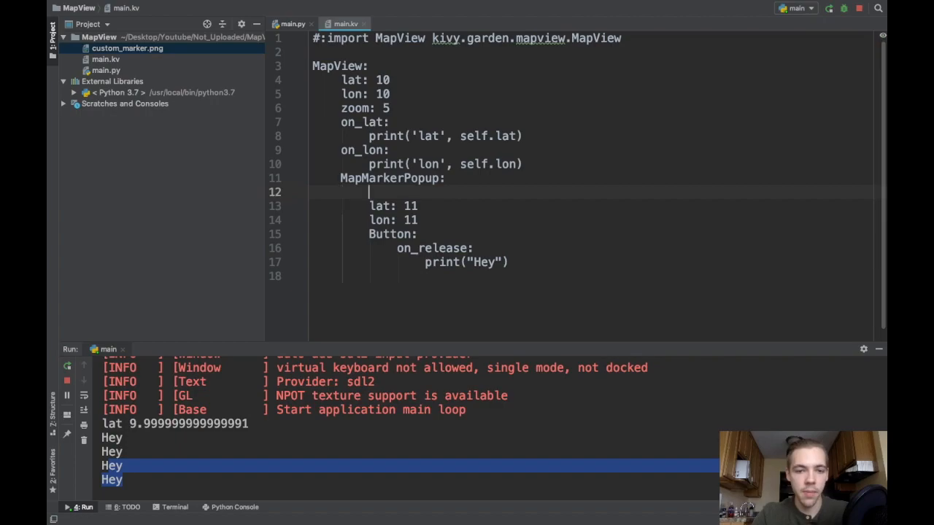
{"action": "type", "text": "source:"}
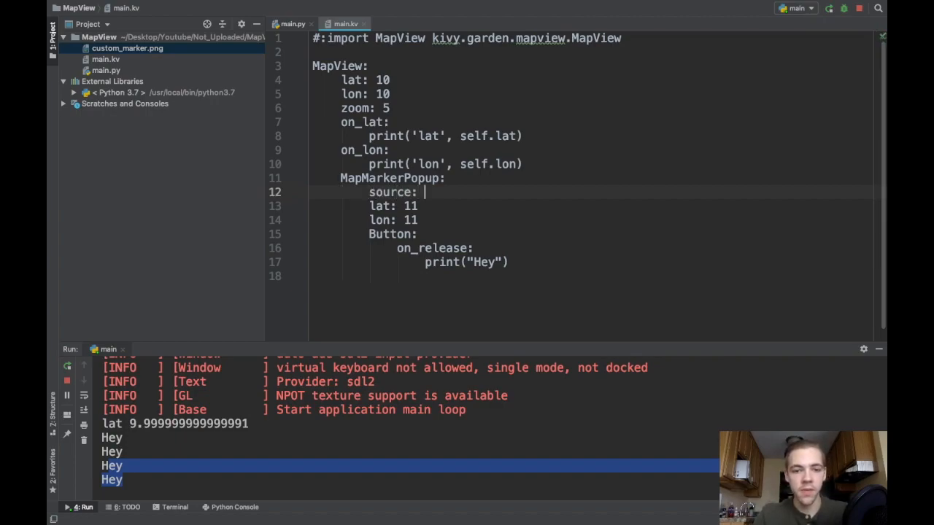
{"action": "type", "text": "\"\""}
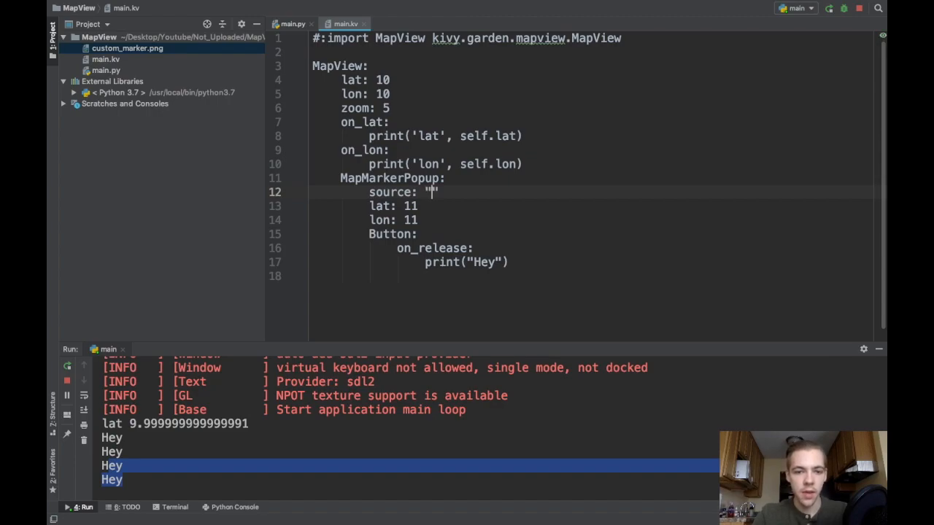
{"action": "type", "text": "custom_ma"}
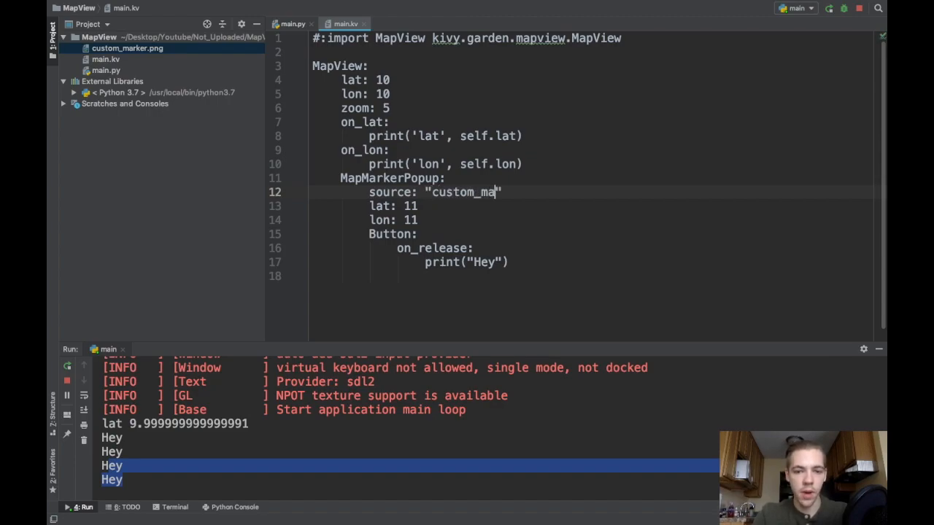
{"action": "type", "text": "rker.png"}
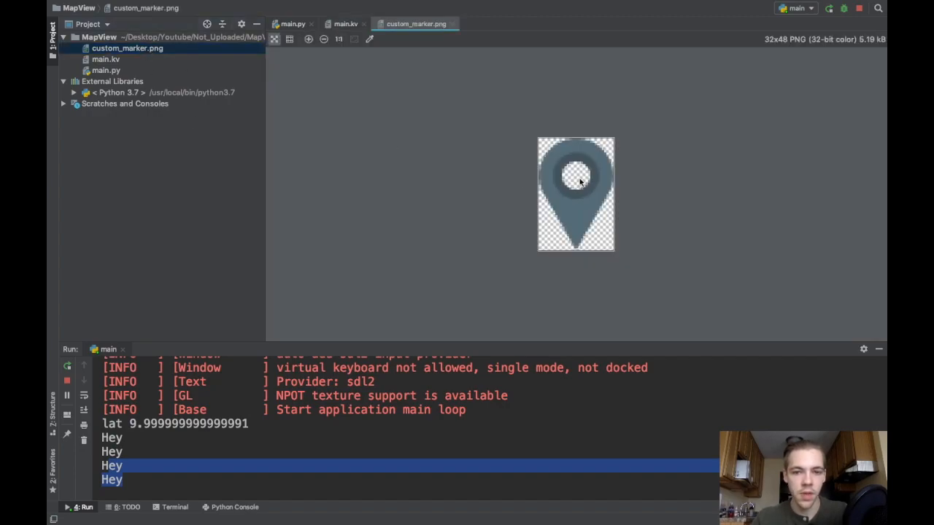
{"action": "mouse_move", "coordinate": [593, 191]}
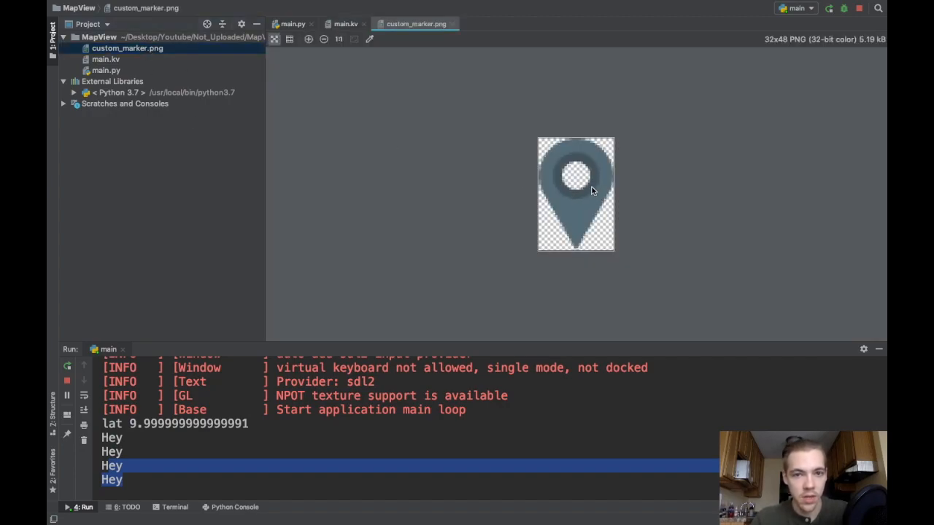
{"action": "left_click", "coordinate": [344, 24]}
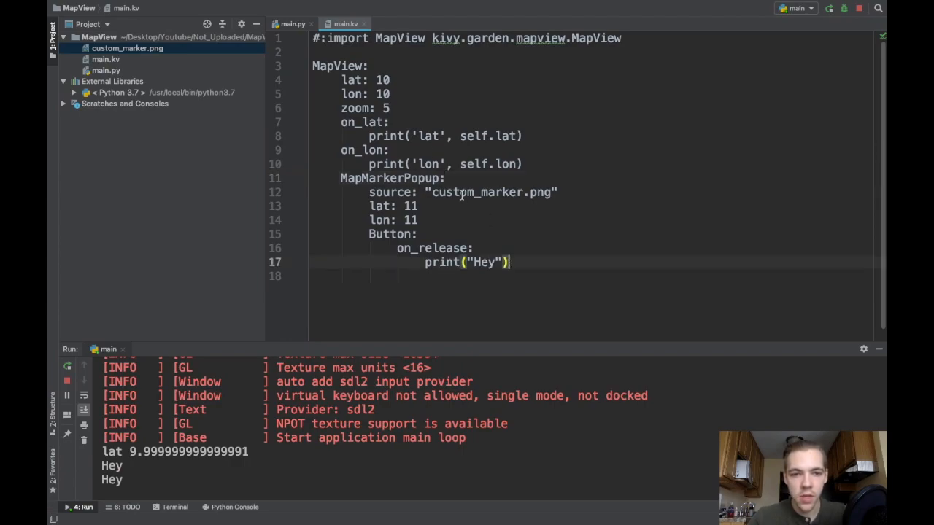
{"action": "mouse_move", "coordinate": [350, 67]}
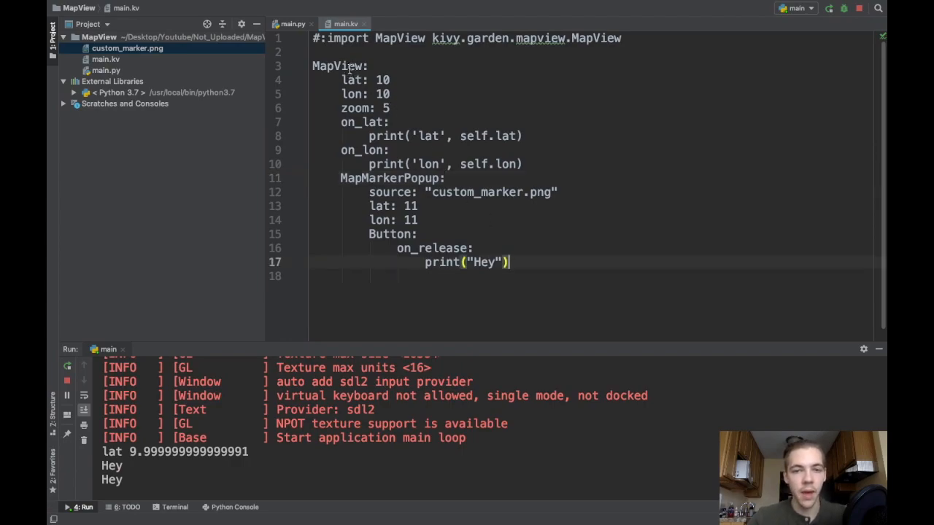
Replace the Hey print with root.center_on(14, 14) in the button's on_release.
{"action": "double_click", "coordinate": [484, 262]}
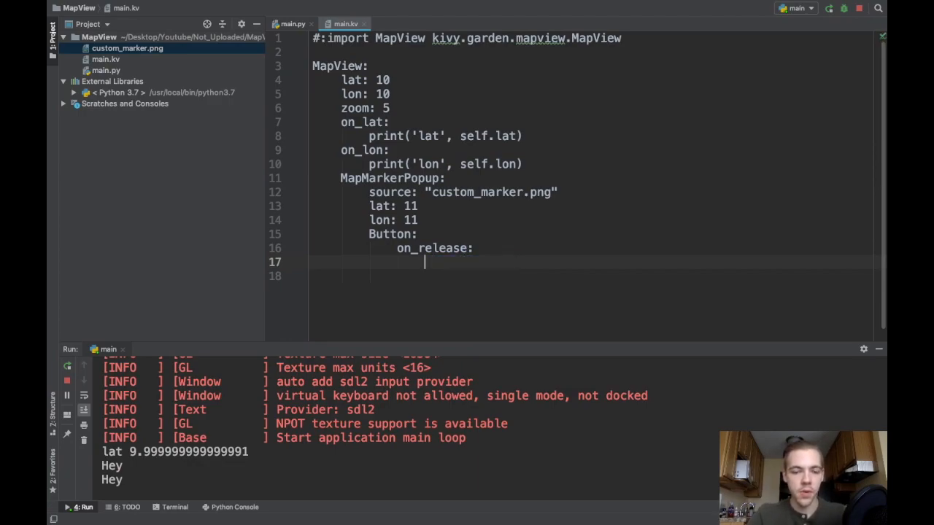
{"action": "type", "text": "root."}
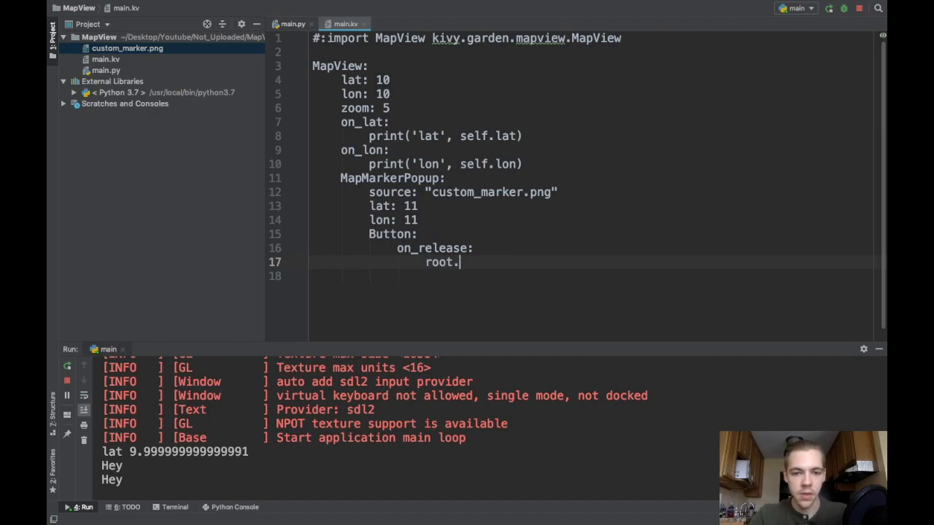
{"action": "type", "text": "ce"}
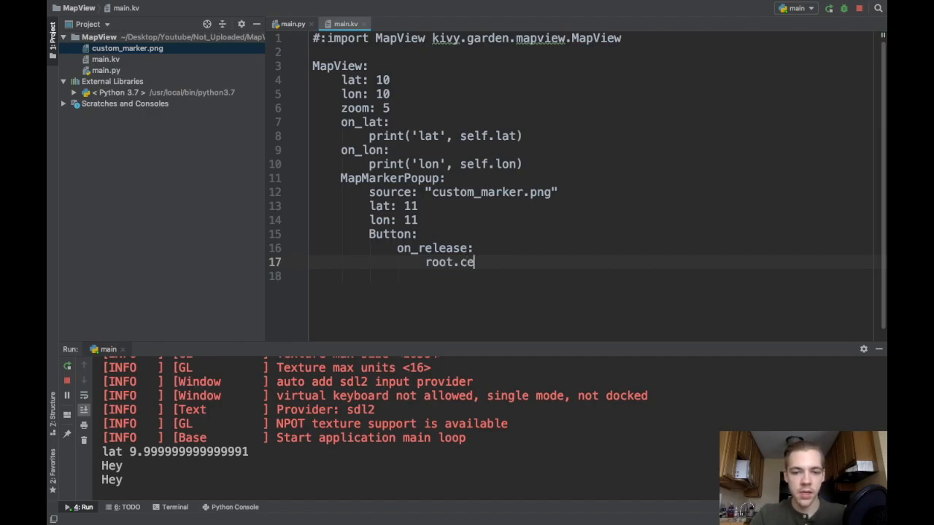
{"action": "type", "text": "nter_on("}
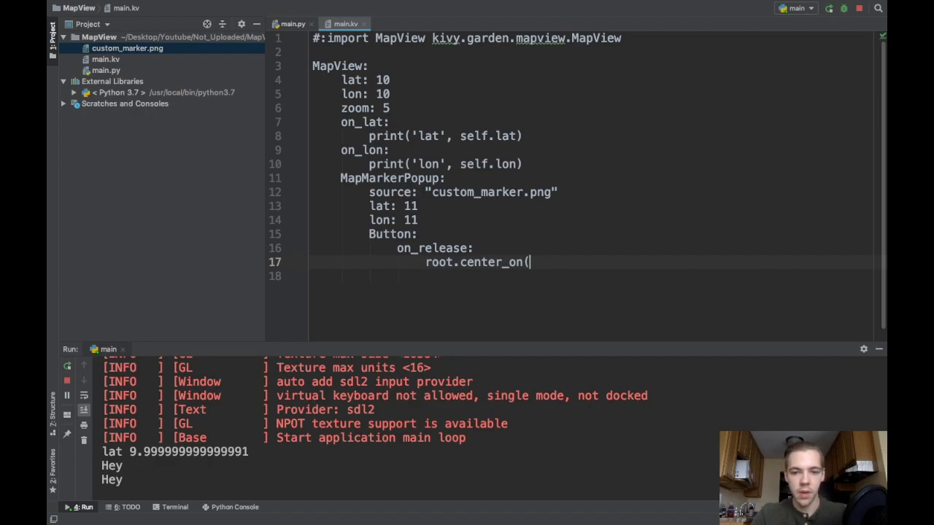
{"action": "type", "text": "14,"}
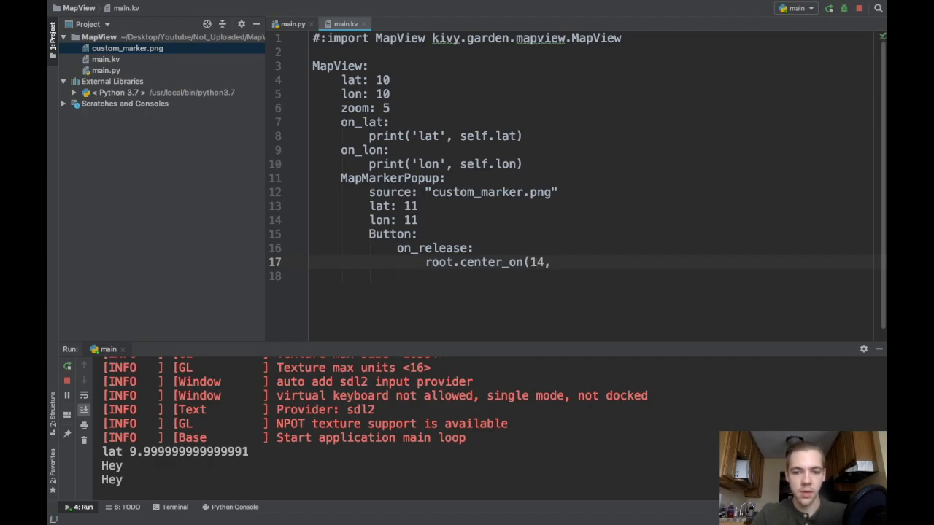
{"action": "type", "text": "14)"}
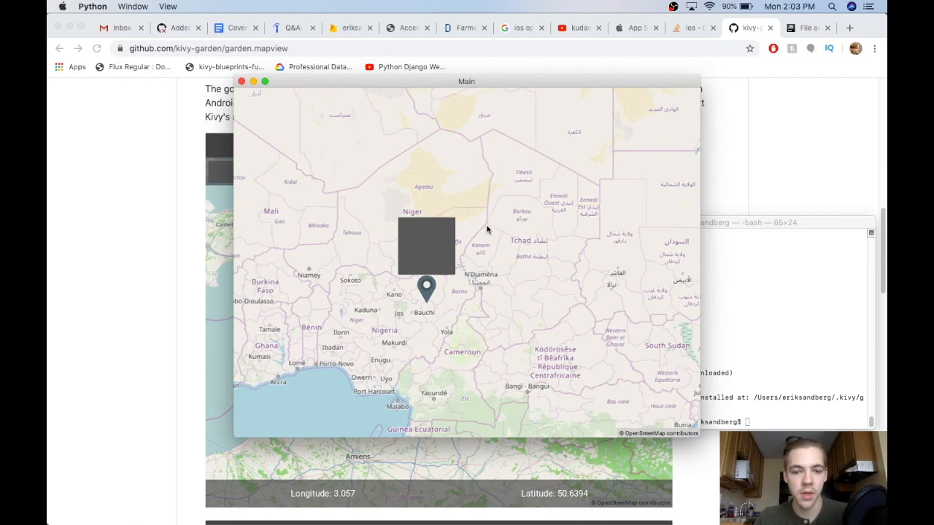
{"action": "mouse_move", "coordinate": [479, 233]}
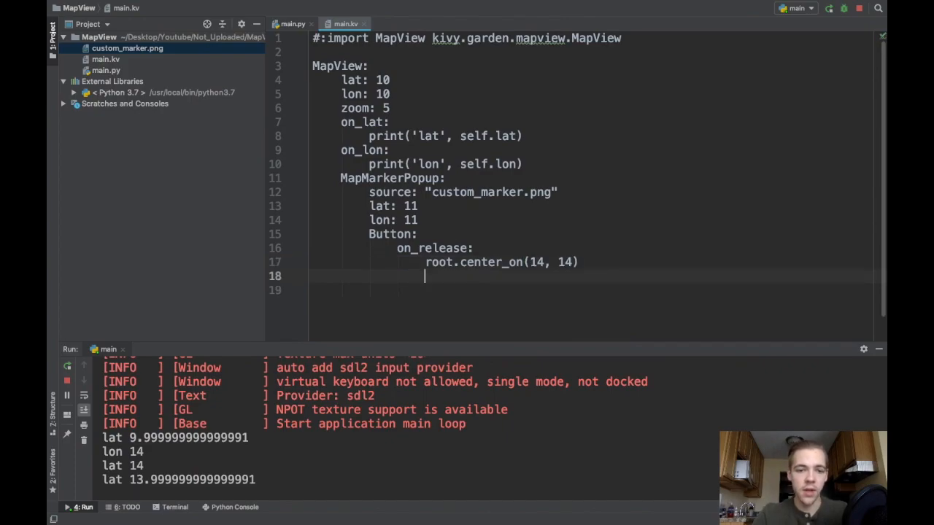
Make the button handler call print(root.get_bbox()) to output the map's bounding box.
{"action": "type", "text": "root.get_b"}
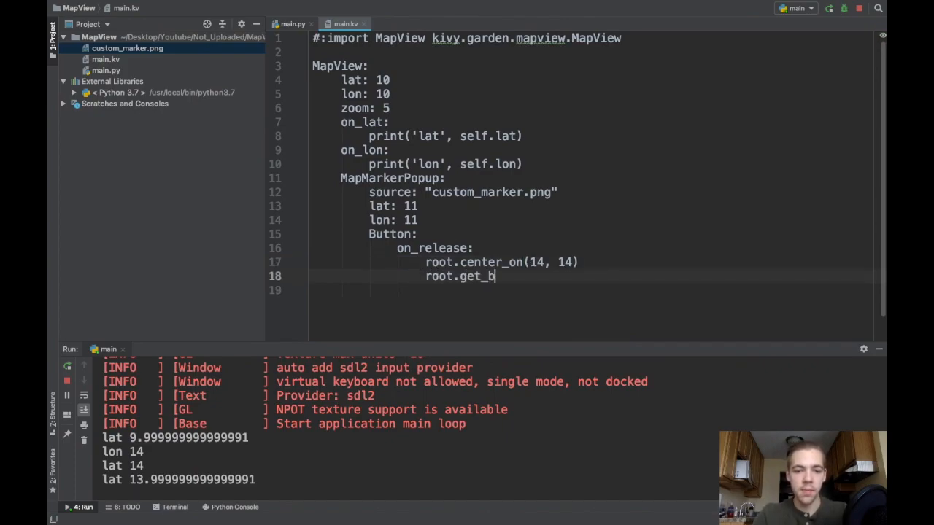
{"action": "type", "text": "box()"}
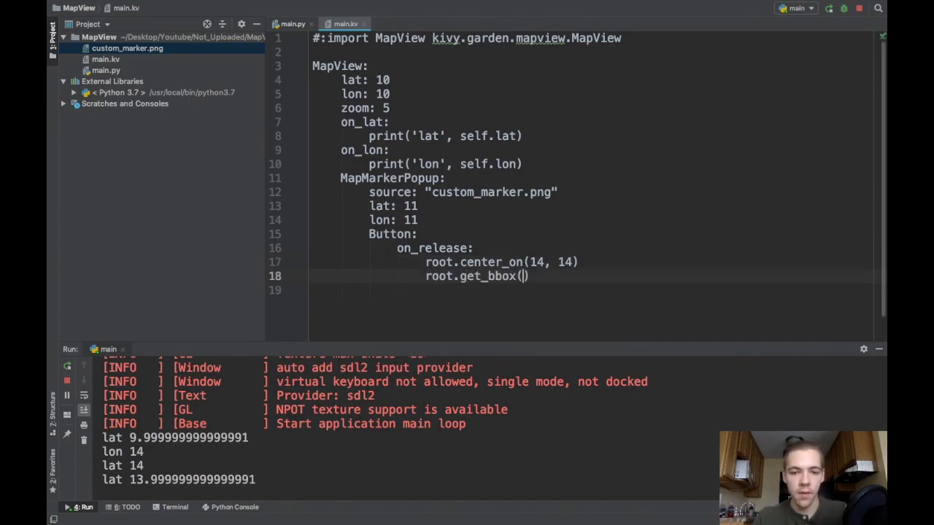
{"action": "double_click", "coordinate": [486, 275]}
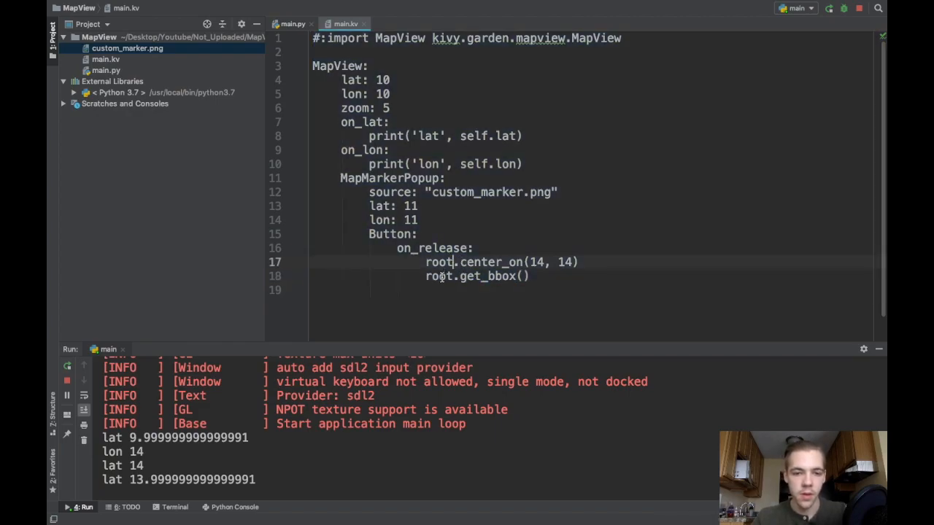
{"action": "double_click", "coordinate": [339, 66]}
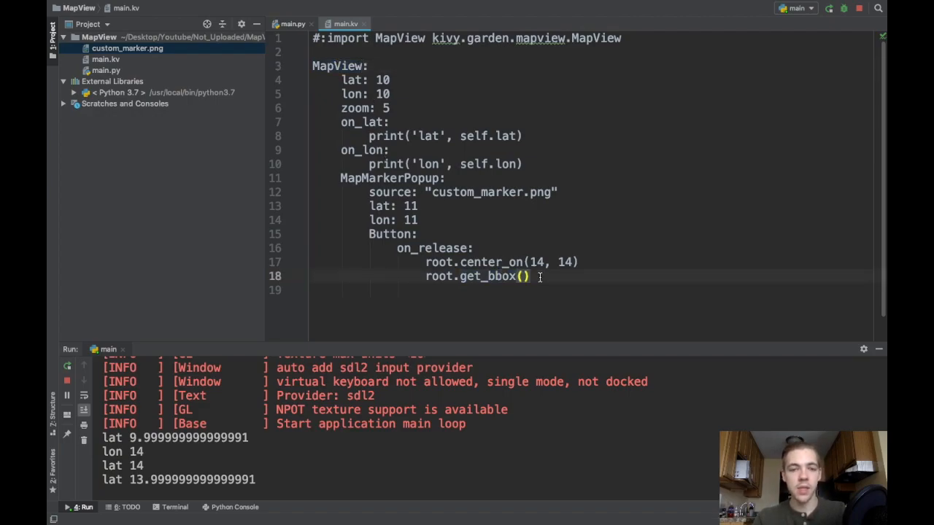
{"action": "type", "text": "print("}
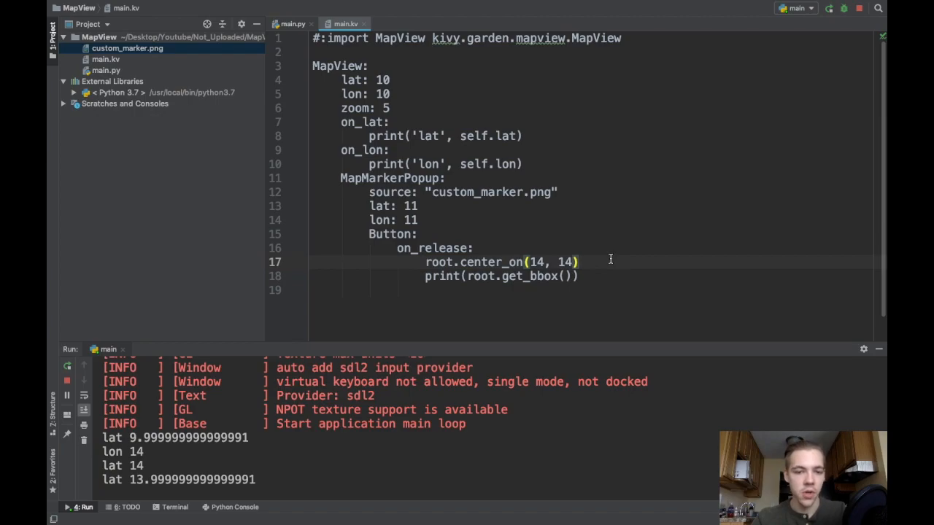
{"action": "mouse_move", "coordinate": [591, 276]}
{"action": "type", "text": "#"}
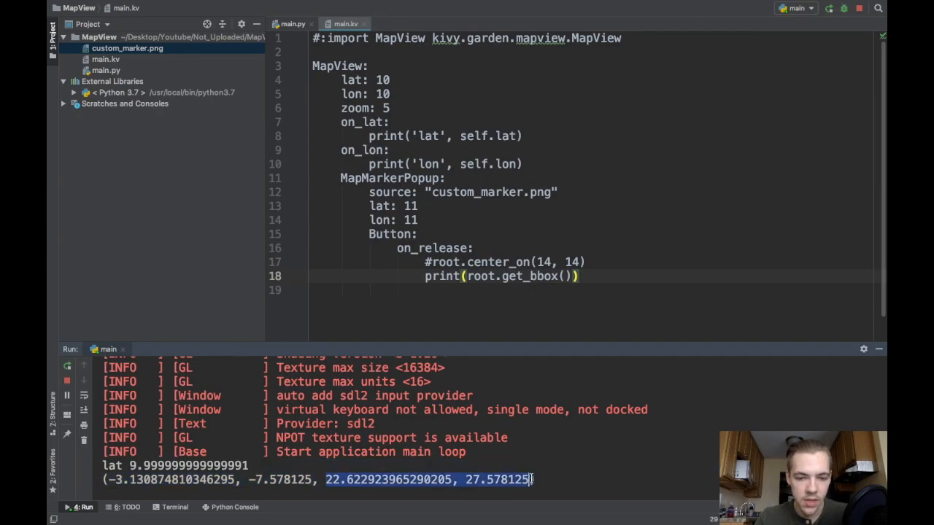
{"action": "mouse_move", "coordinate": [324, 487]}
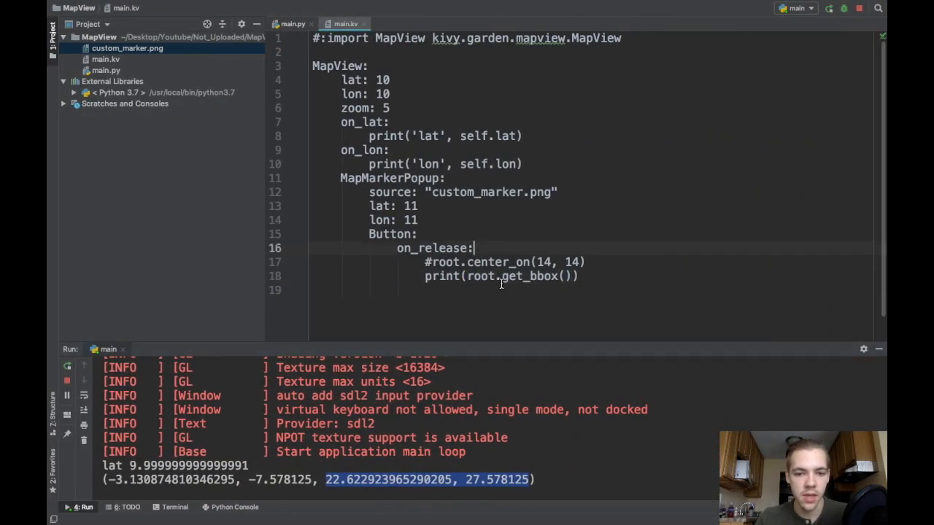
{"action": "double_click", "coordinate": [528, 276]}
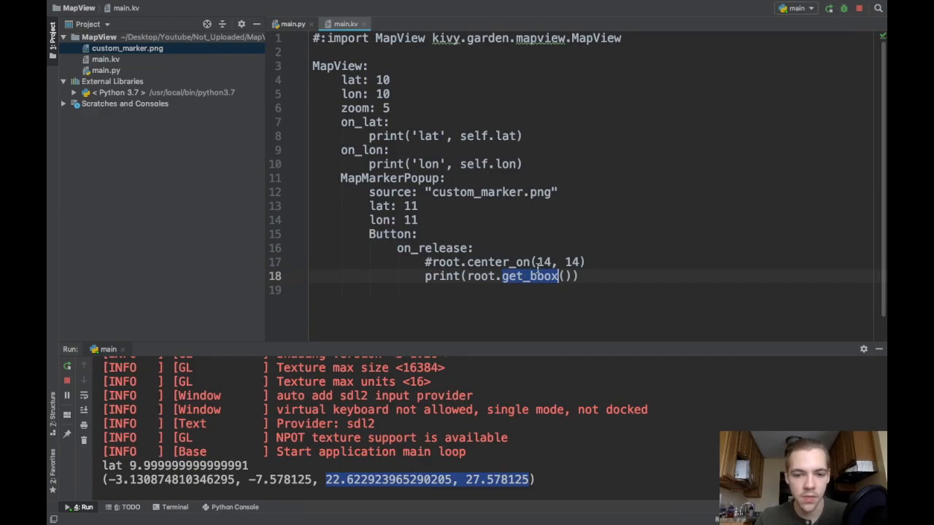
{"action": "left_click", "coordinate": [543, 263]}
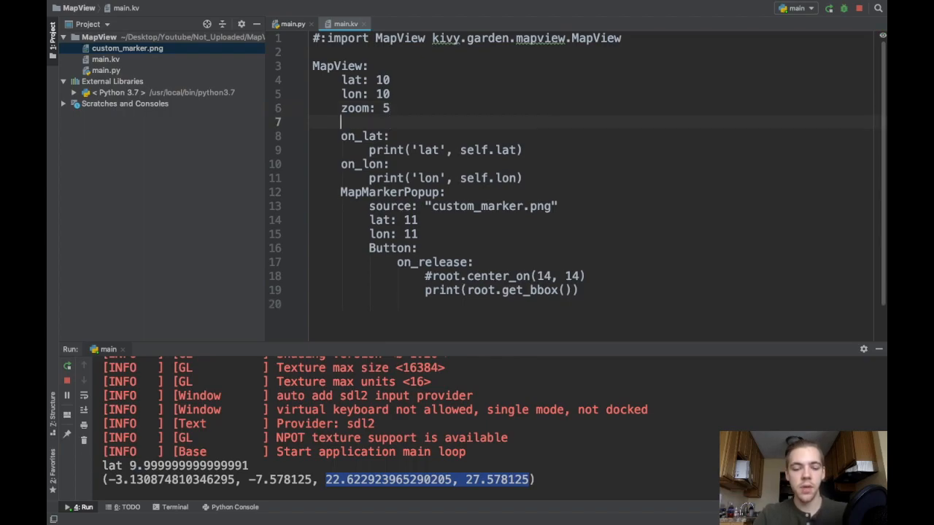
Add double_tap_zoom: True to the MapView in main.kv and rerun to see new lat/lon values.
{"action": "type", "text": "double_"}
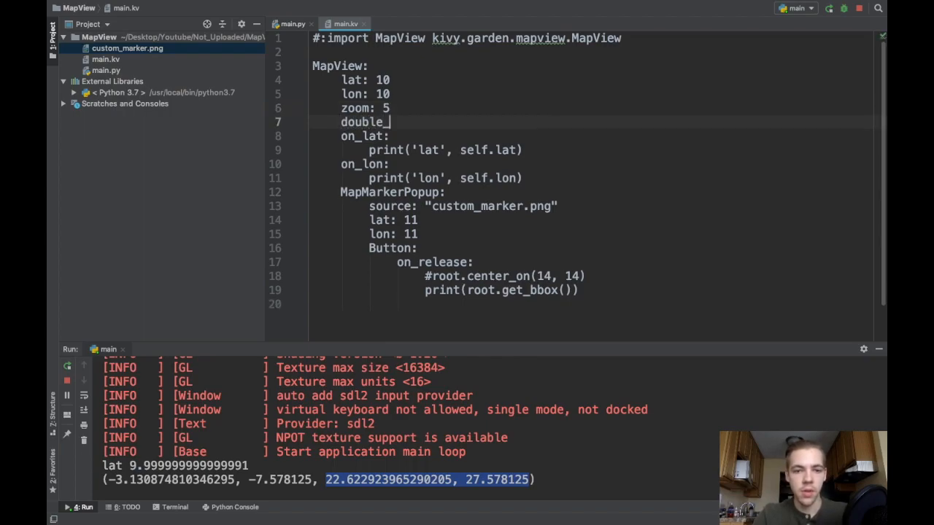
{"action": "type", "text": "tap_zoom:"}
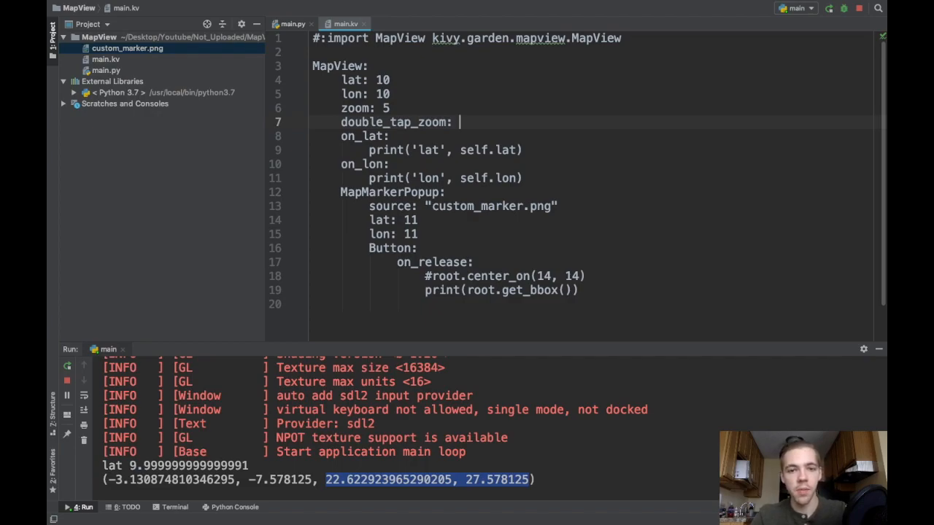
{"action": "type", "text": "F"}
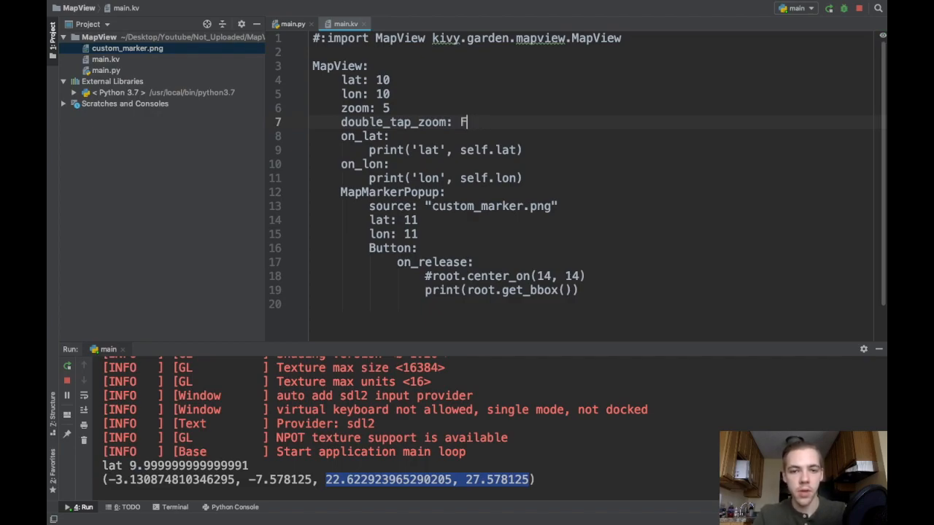
{"action": "type", "text": "rue"}
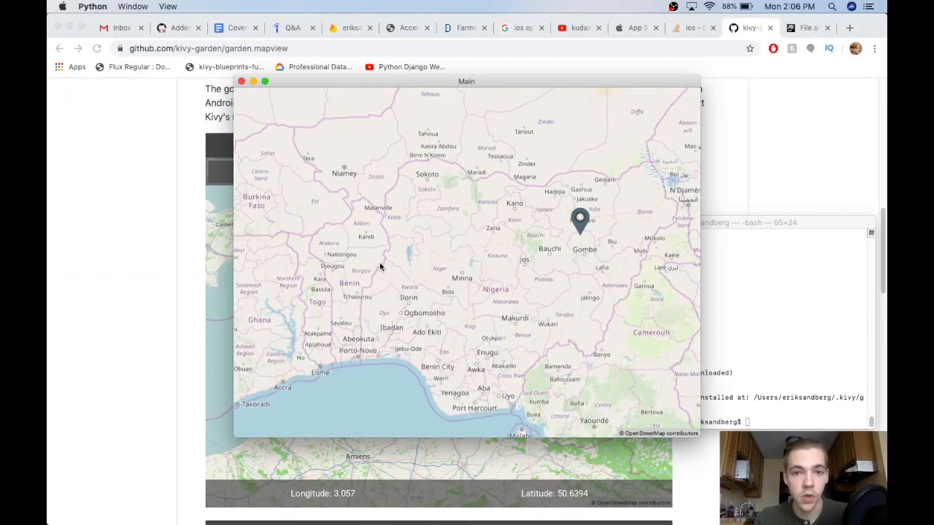
{"action": "scroll", "scroll_direction": "up", "scroll_amount": 3}
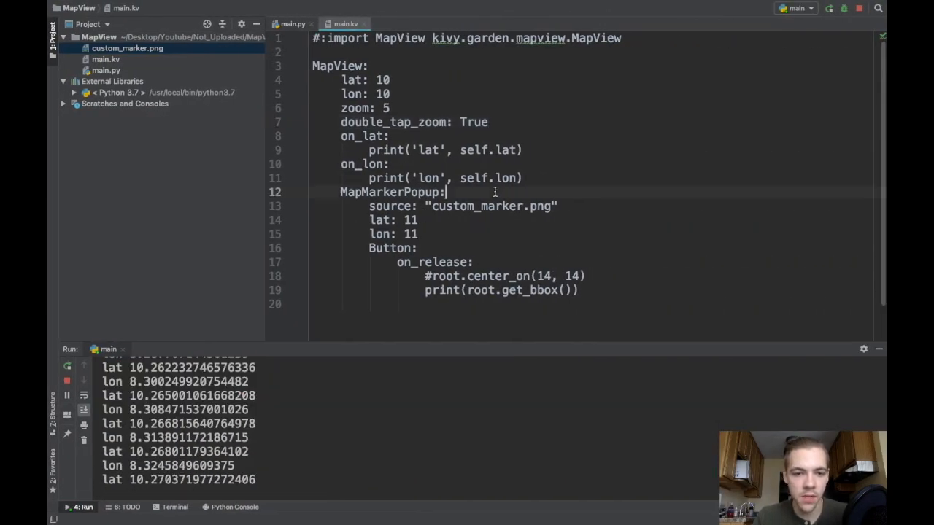
{"action": "double_click", "coordinate": [388, 192]}
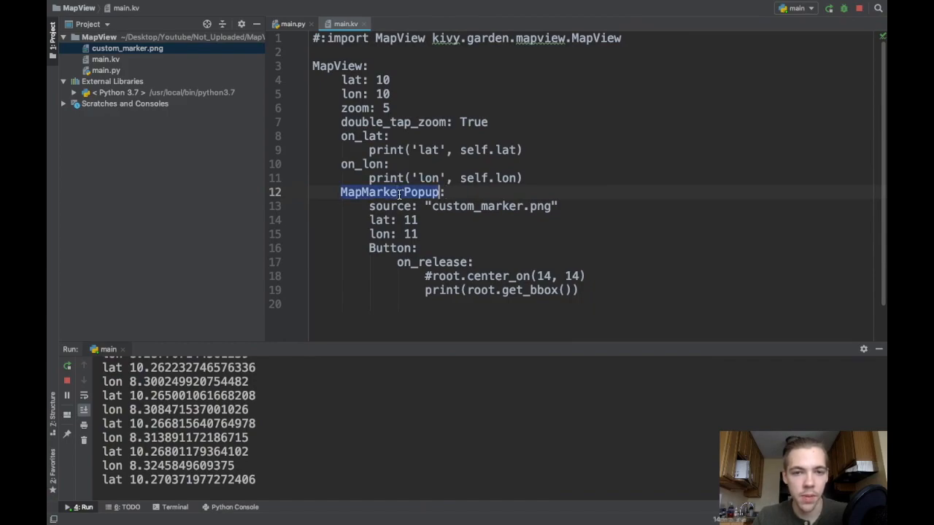
{"action": "mouse_move", "coordinate": [399, 196]}
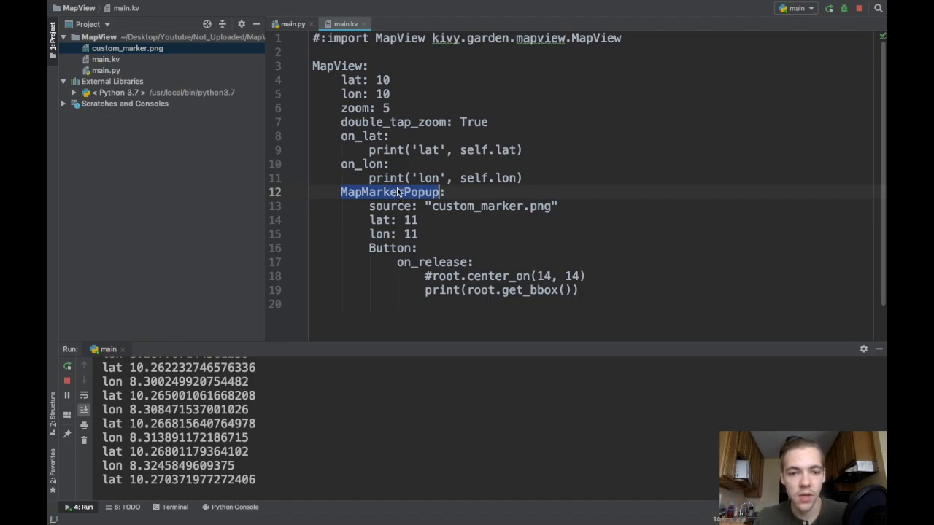
{"action": "mouse_move", "coordinate": [394, 178]}
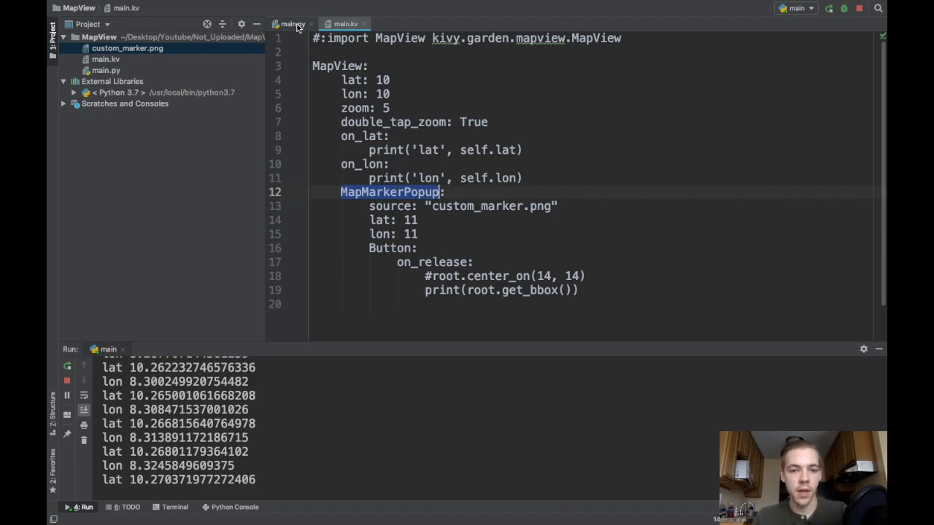
Import MapMarkerPopup from kivy_garden.mapview and start an on_start method in main.py.
{"action": "left_click", "coordinate": [292, 24]}
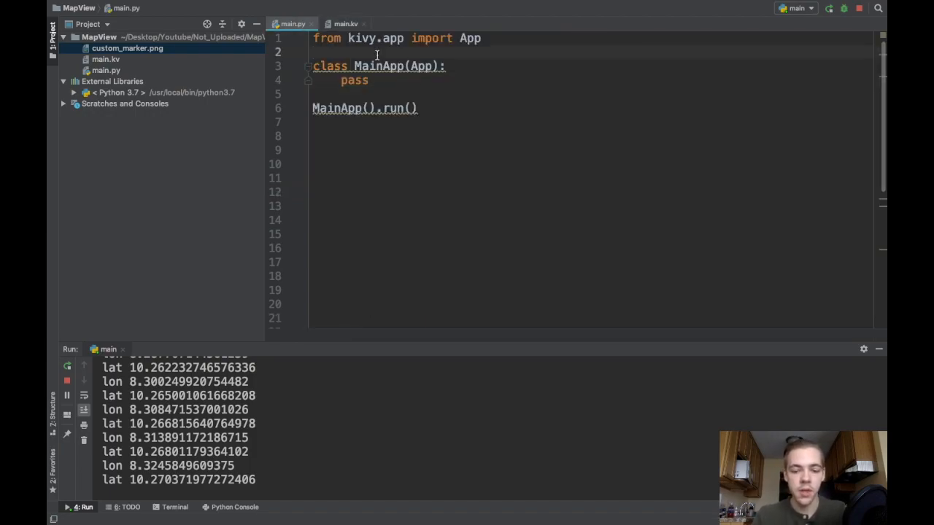
{"action": "type", "text": "from K"}
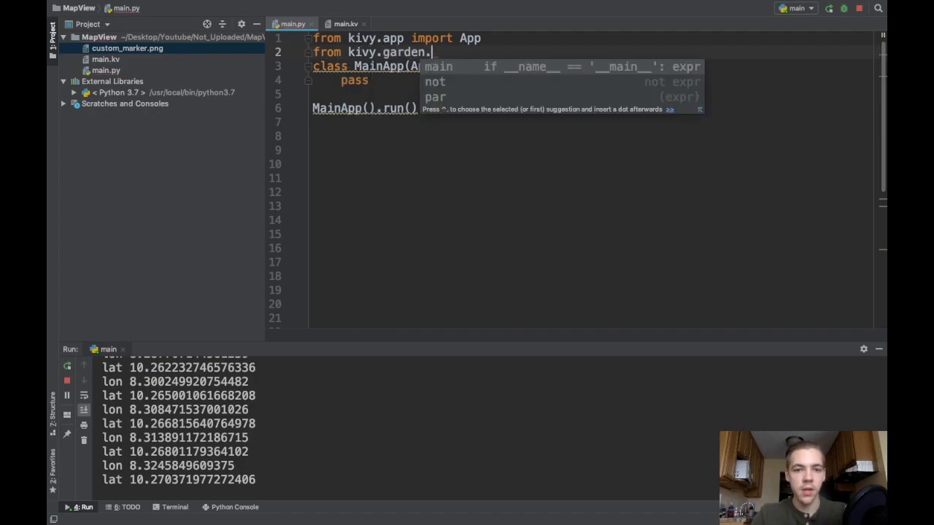
{"action": "type", "text": "mapview import"}
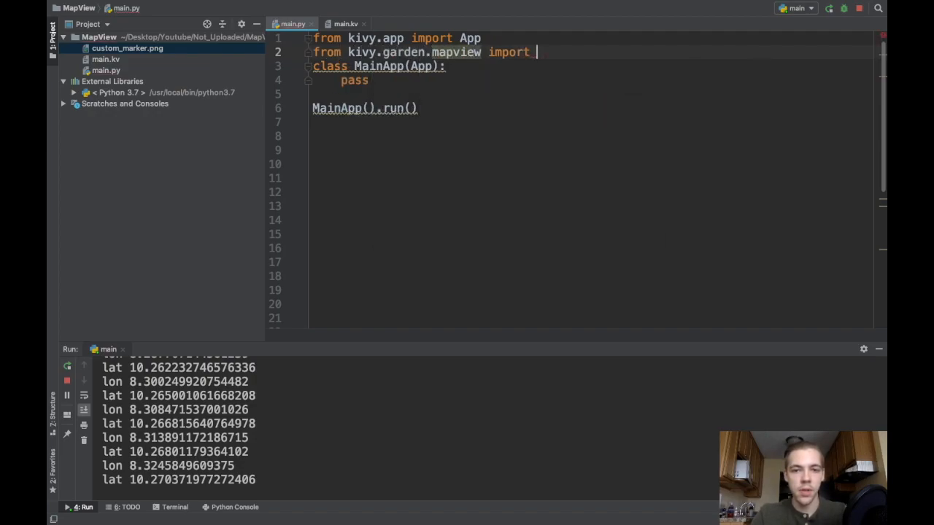
{"action": "type", "text": "MapMarkerPopup"}
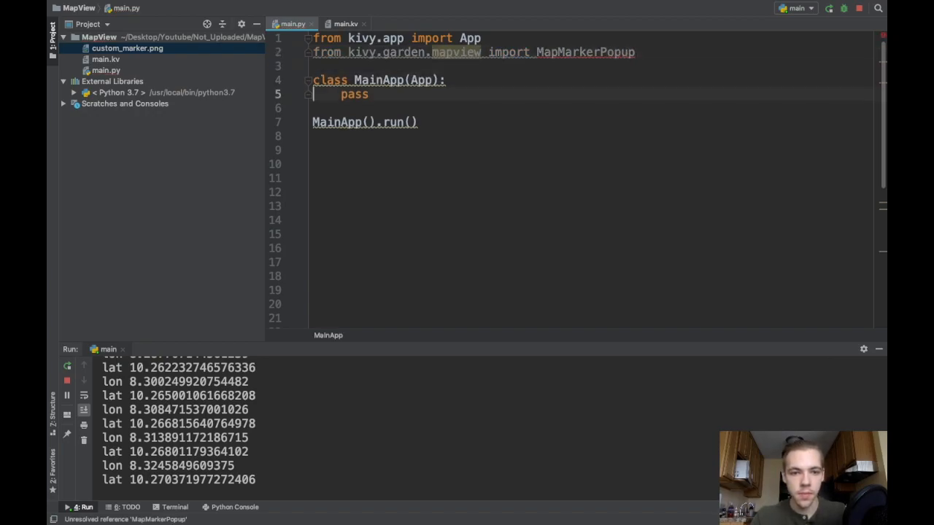
{"action": "type", "text": "def on"}
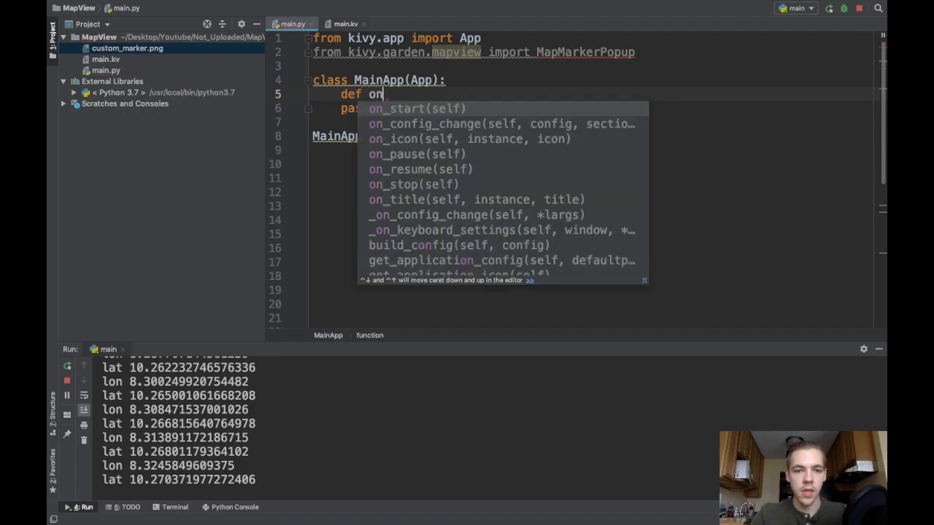
{"action": "left_click", "coordinate": [417, 108]}
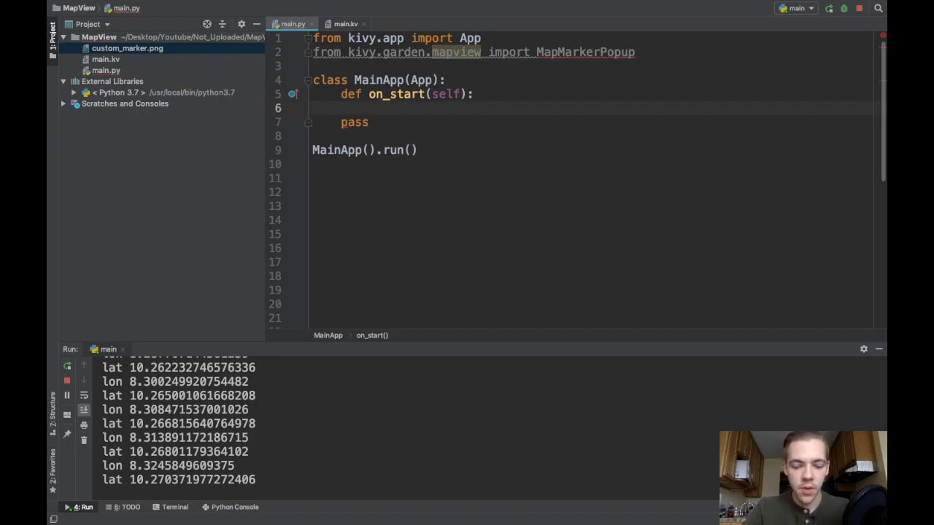
Create marker = MapMarkerPopup(lat=10, lon=12) and add it to self.root in on_start.
{"action": "type", "text": "mark"}
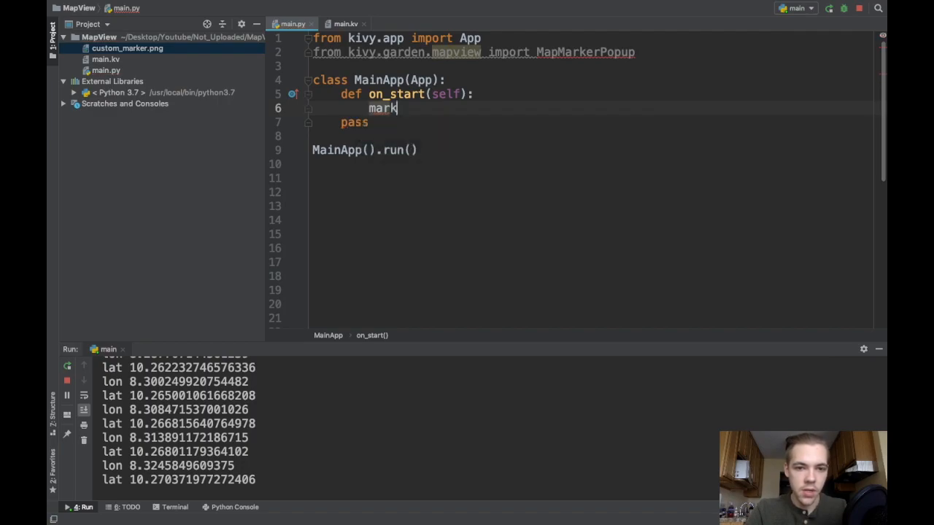
{"action": "type", "text": "er = MapMarkerPopup(lat"}
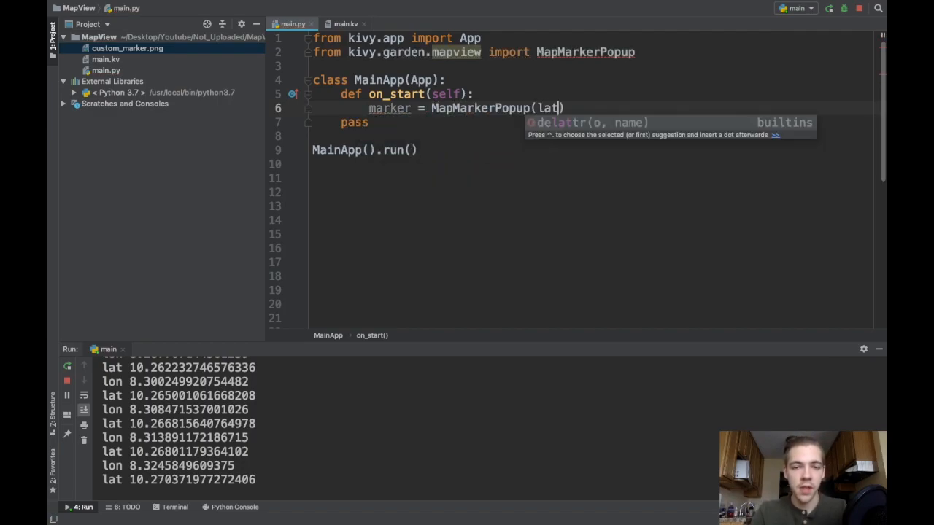
{"action": "type", "text": "="}
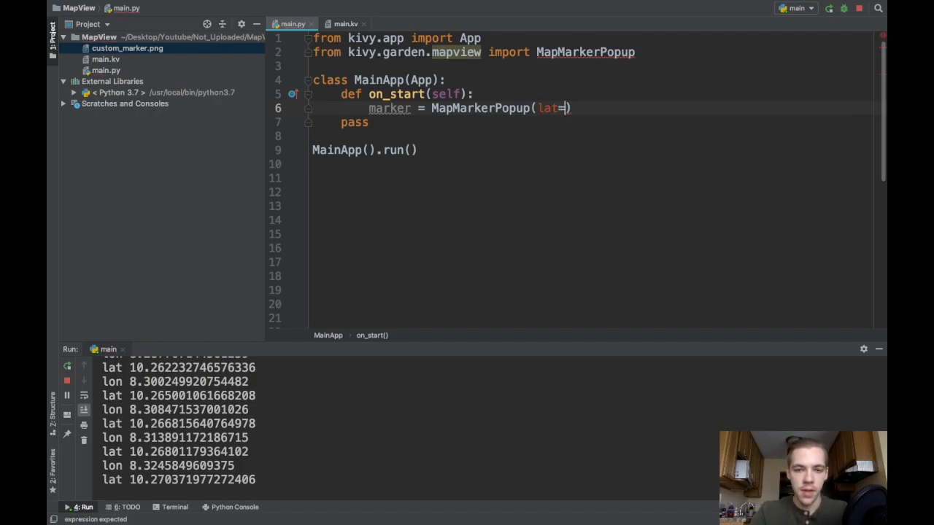
{"action": "type", "text": "10, lon"}
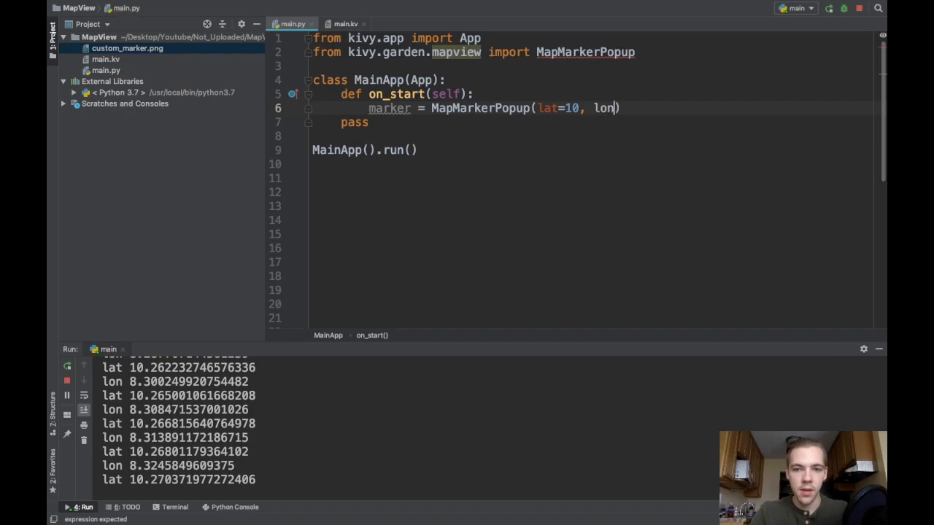
{"action": "type", "text": "=12"}
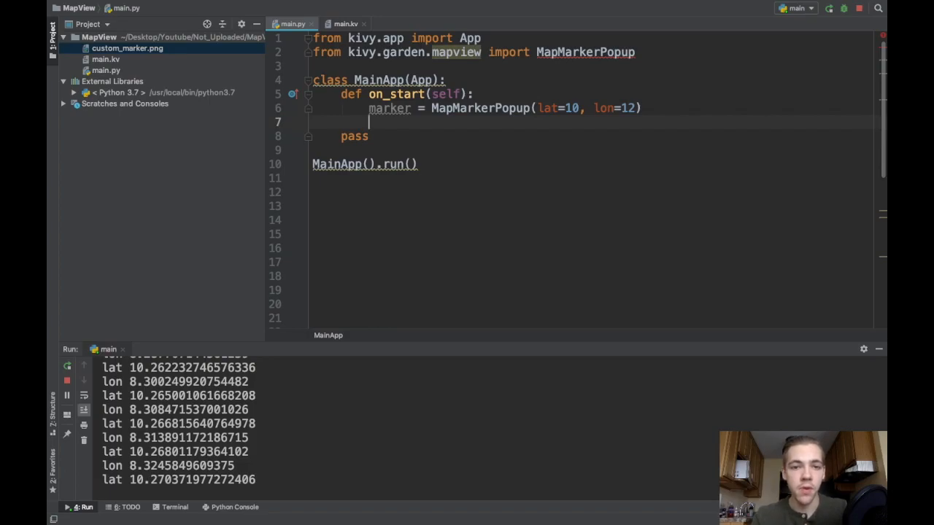
{"action": "left_click", "coordinate": [345, 24]}
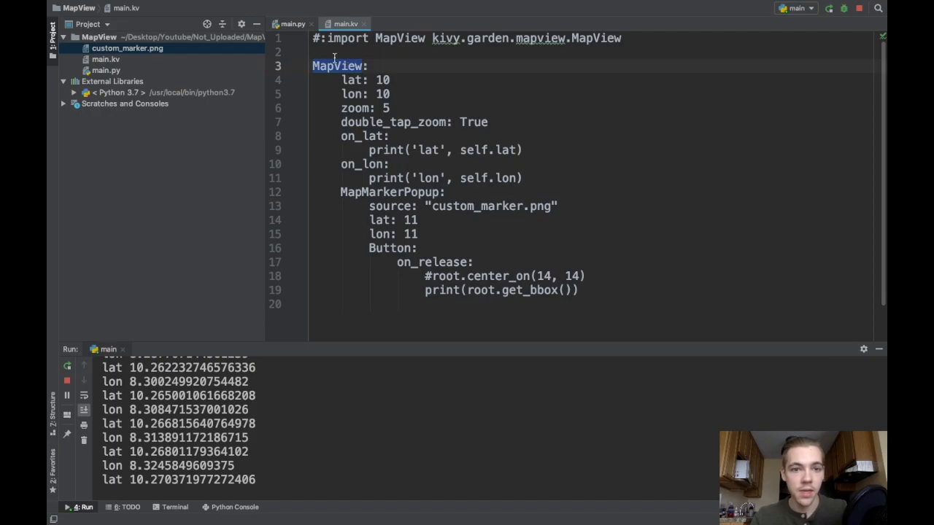
{"action": "left_click", "coordinate": [292, 23]}
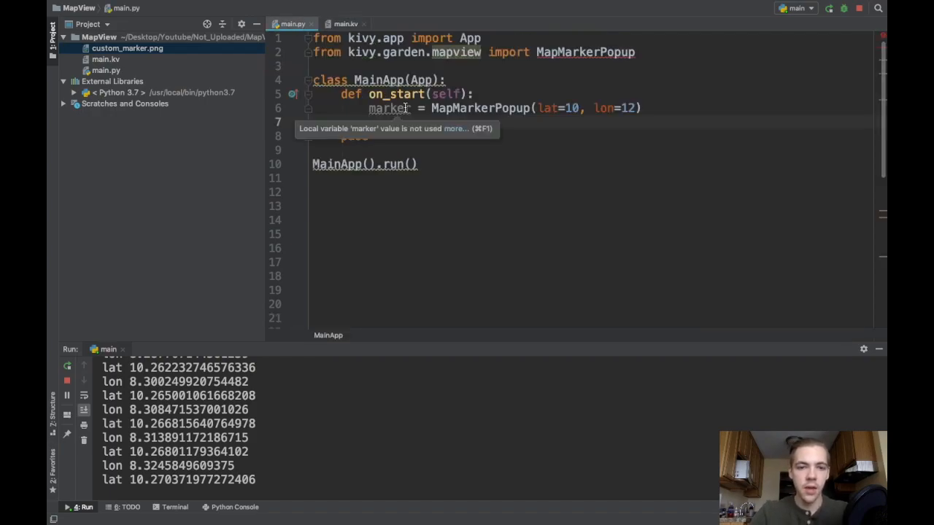
{"action": "type", "text": "self.root.ad"}
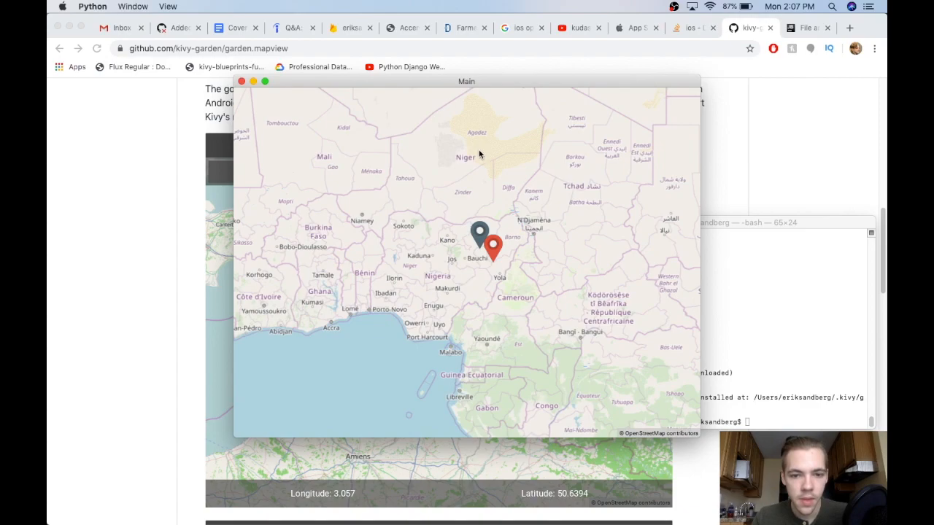
{"action": "mouse_move", "coordinate": [495, 256]}
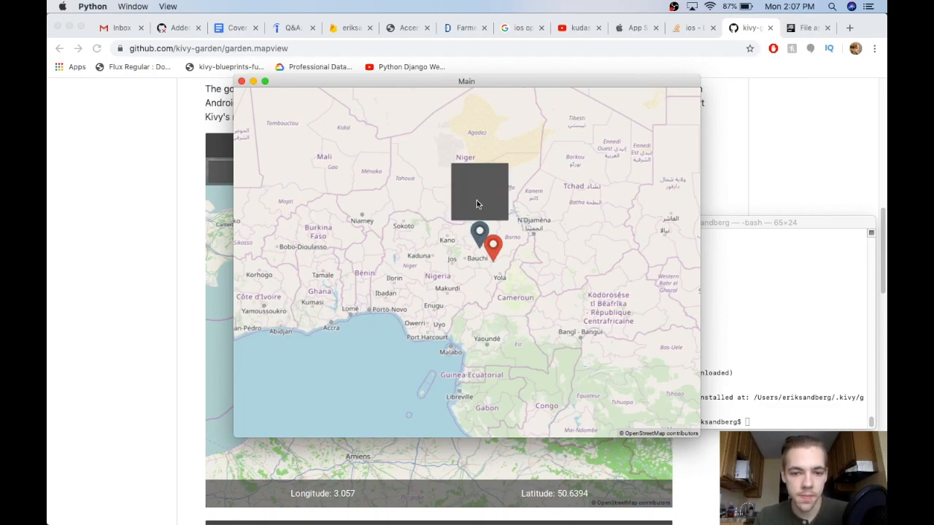
{"action": "mouse_move", "coordinate": [493, 254]}
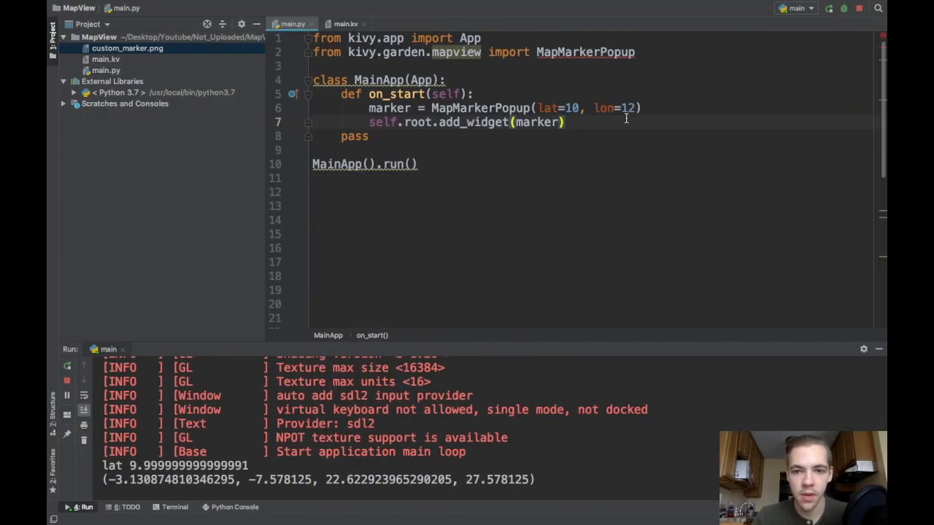
Give the Python-created MapMarkerPopup source="custom_marker.png".
{"action": "type", "text": ", source"}
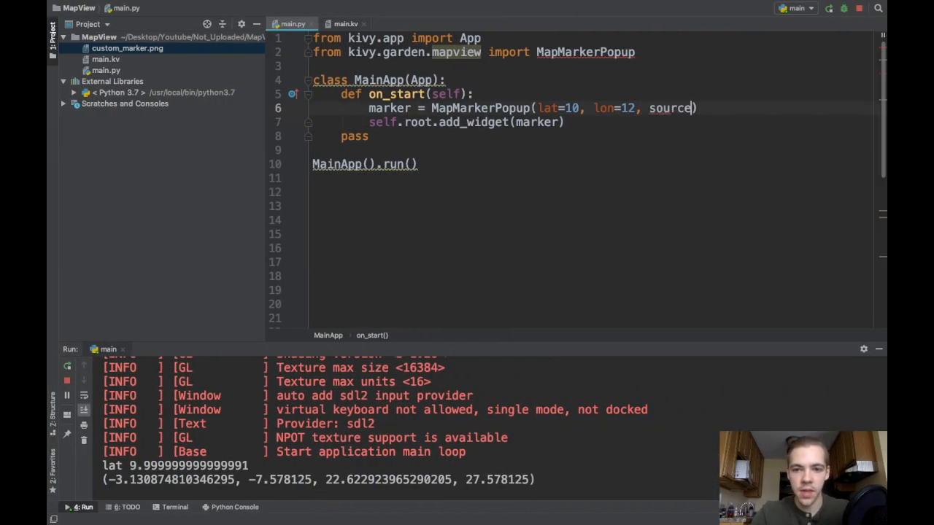
{"action": "type", "text": "="}
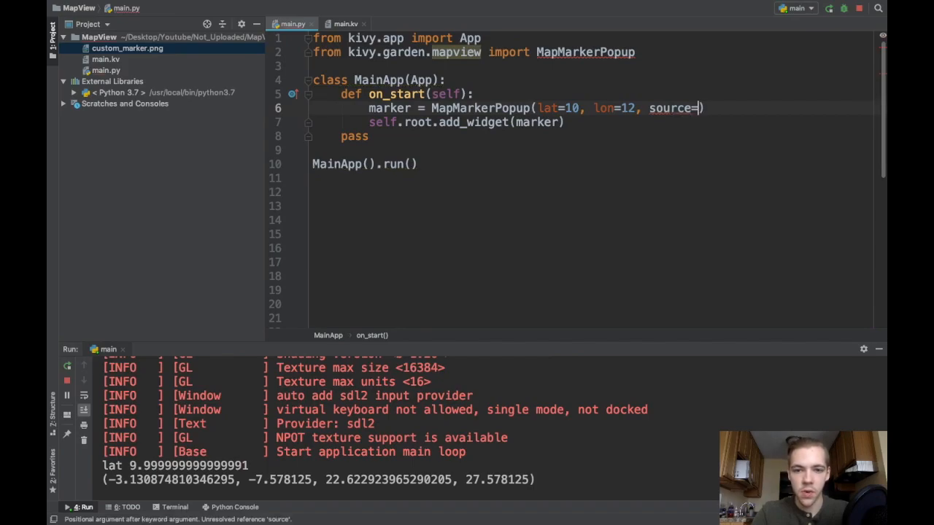
{"action": "type", "text": "\"custom_"}
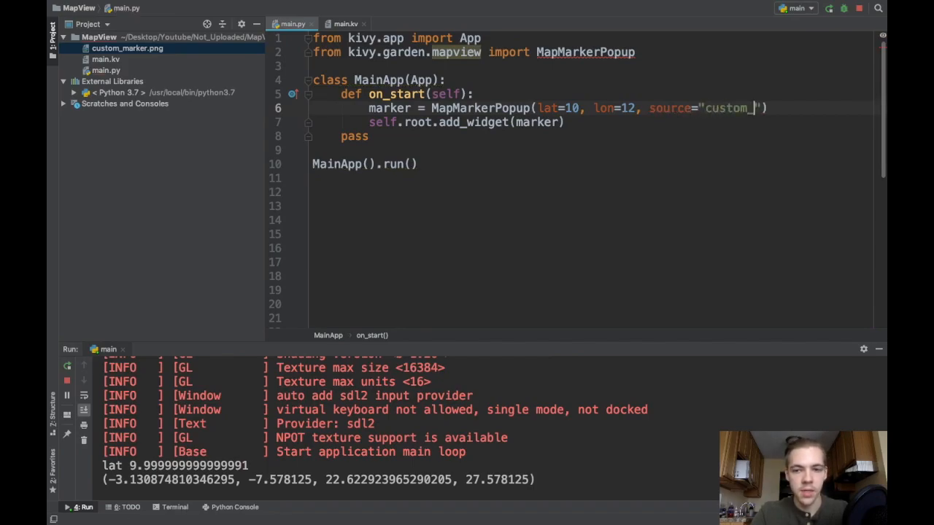
{"action": "type", "text": "marker.png"}
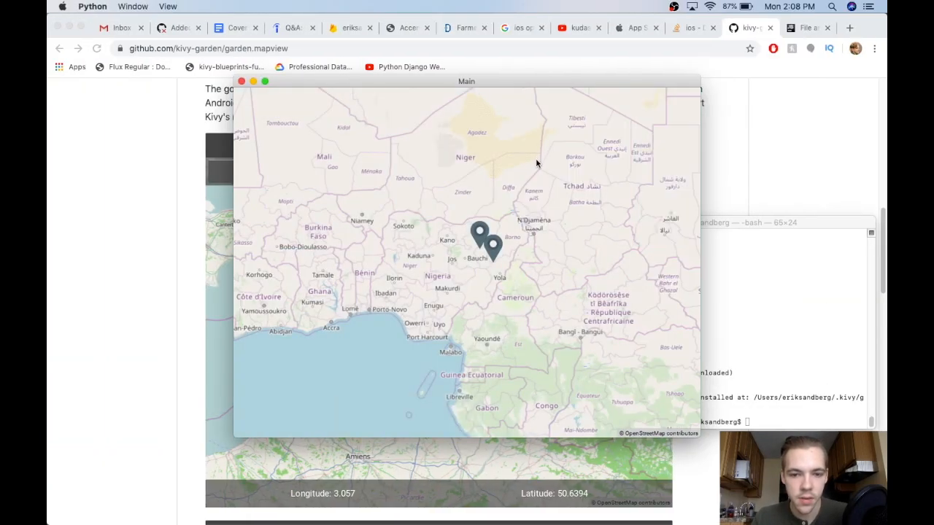
{"action": "mouse_move", "coordinate": [499, 249]}
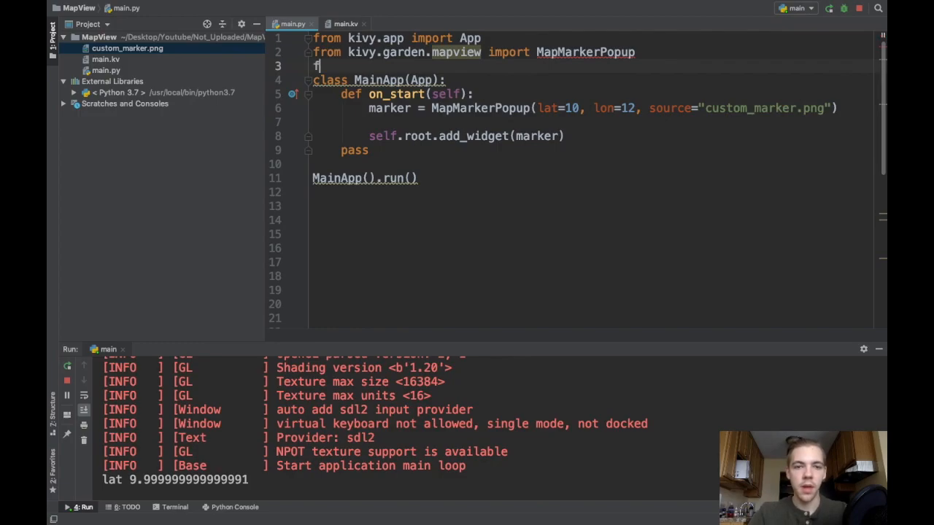
Import Button, add Button(text="Python button") to the marker and delete the leftover pass line.
{"action": "type", "text": "rom_kivy.uix.button i"}
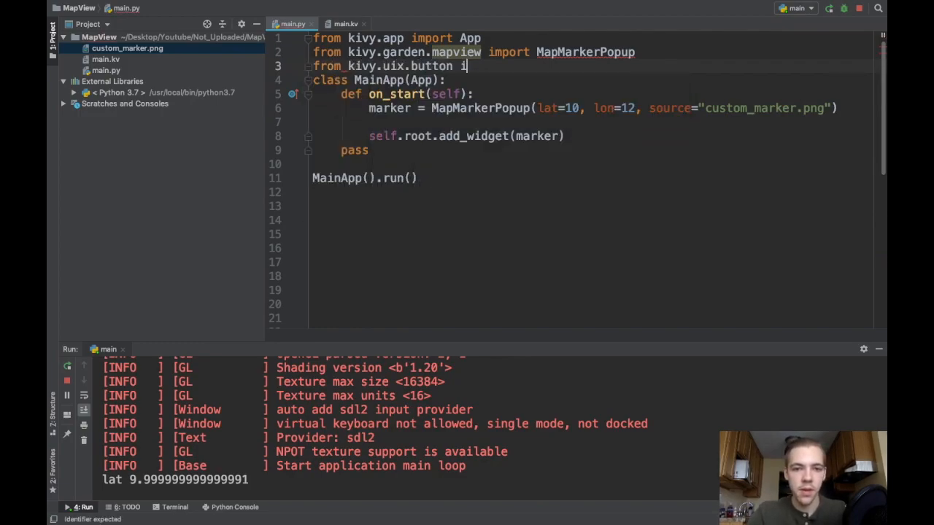
{"action": "type", "text": "mport Button"}
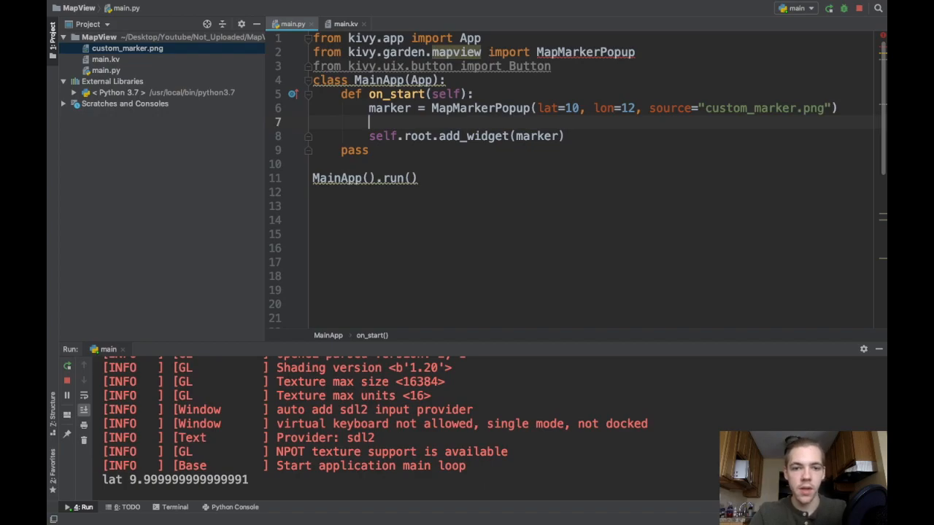
{"action": "type", "text": "marker.add_widget(Button(text"}
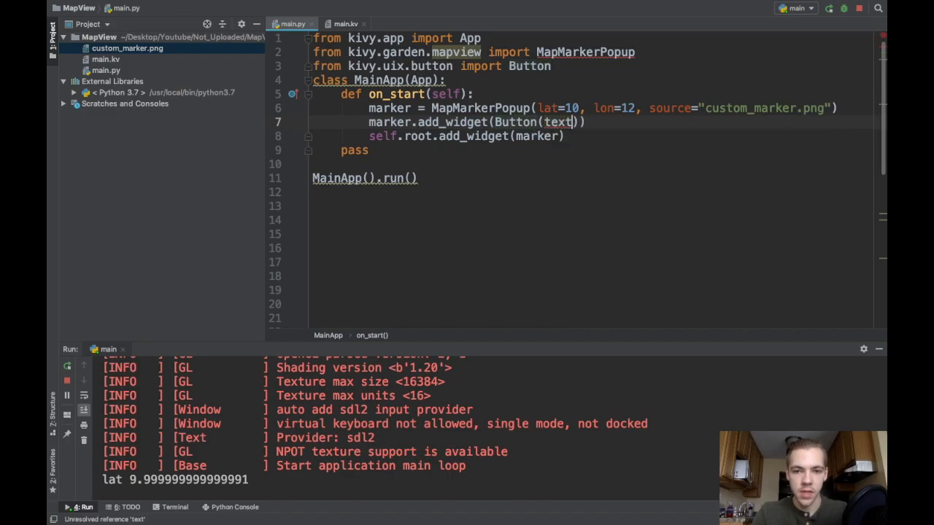
{"action": "type", "text": "=\"Python button"}
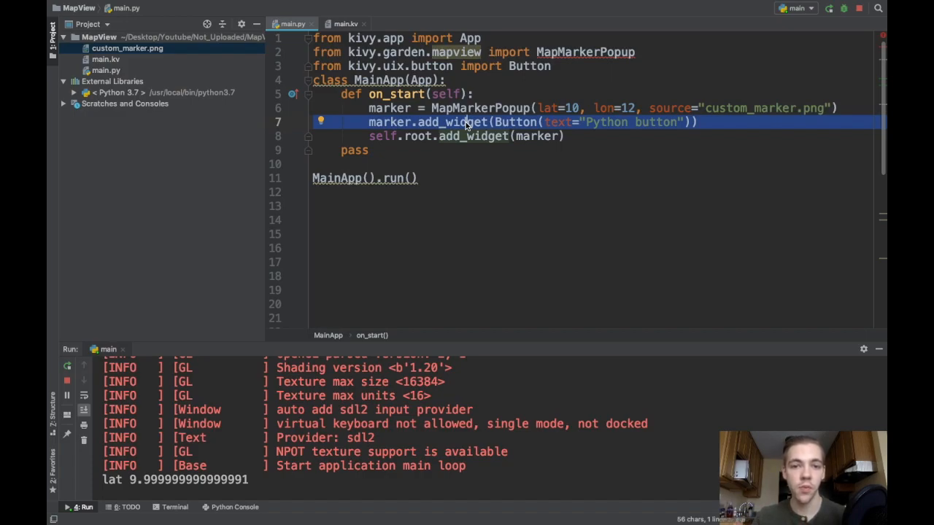
{"action": "mouse_move", "coordinate": [478, 138]}
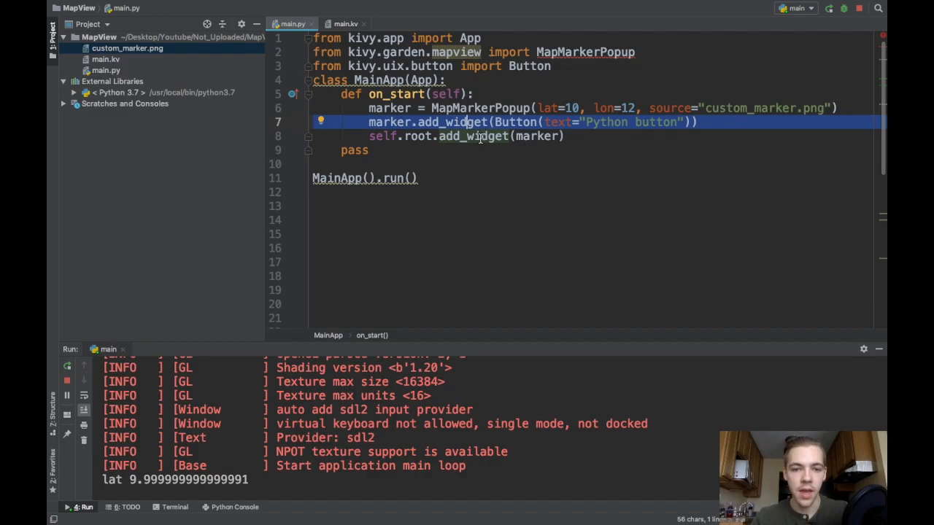
{"action": "left_click", "coordinate": [474, 136]}
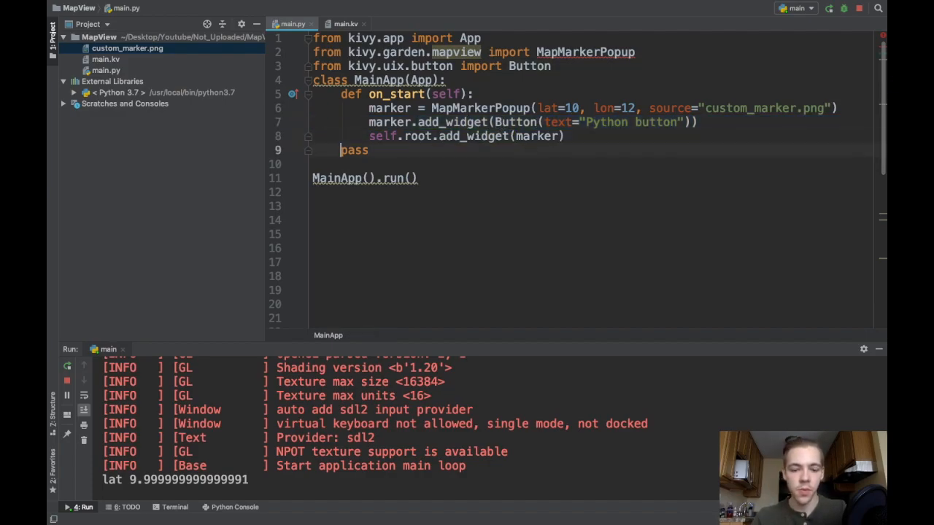
{"action": "key", "text": "BackSpace"}
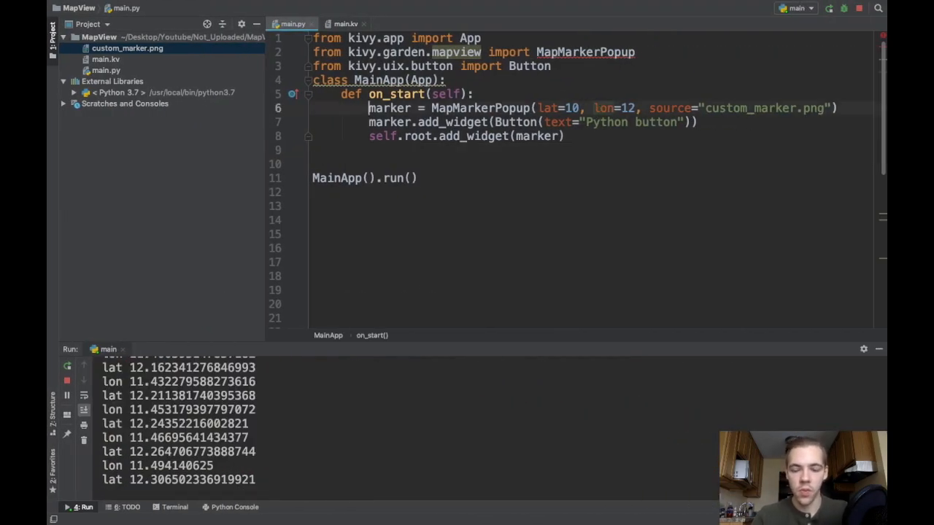
Wrap the marker code in for i in range(10) with lat=i, run and tap a marker popup.
{"action": "type", "text": "for"}
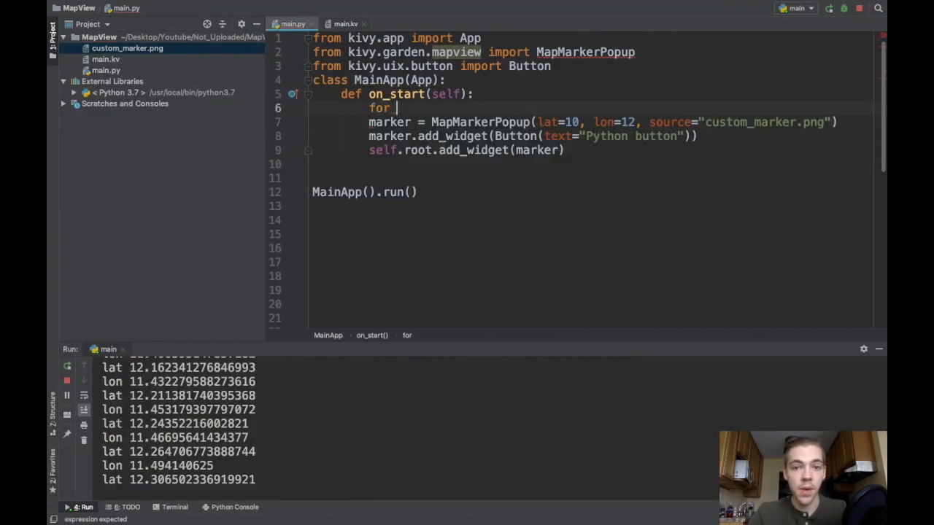
{"action": "type", "text": "i in range(10):"}
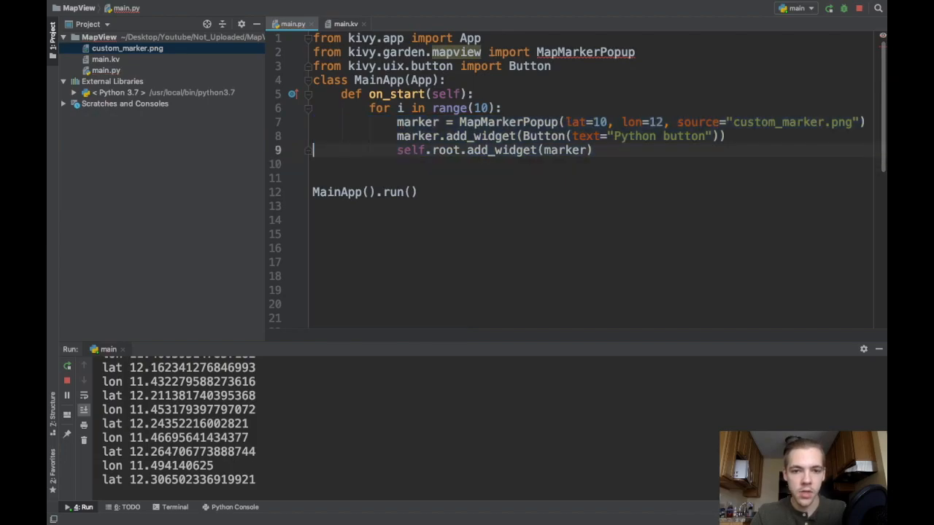
{"action": "left_click", "coordinate": [742, 123]}
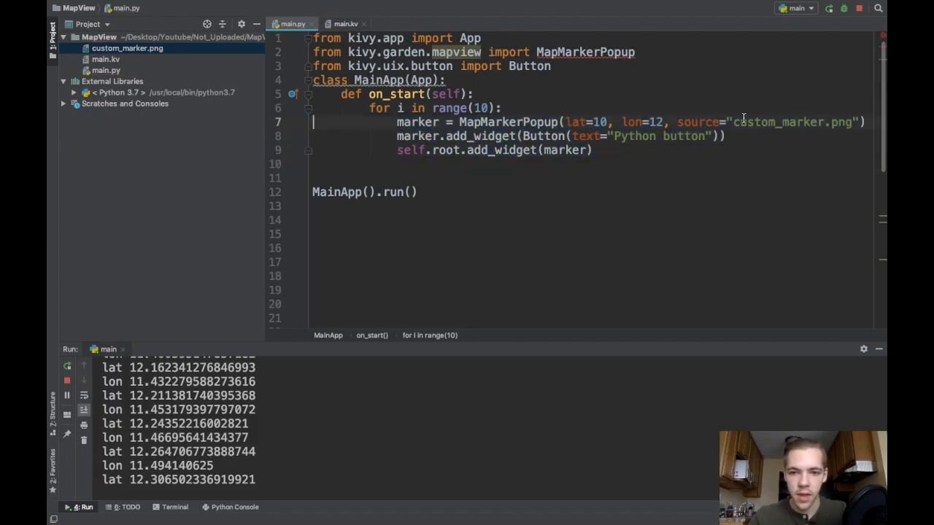
{"action": "type", "text": "i"}
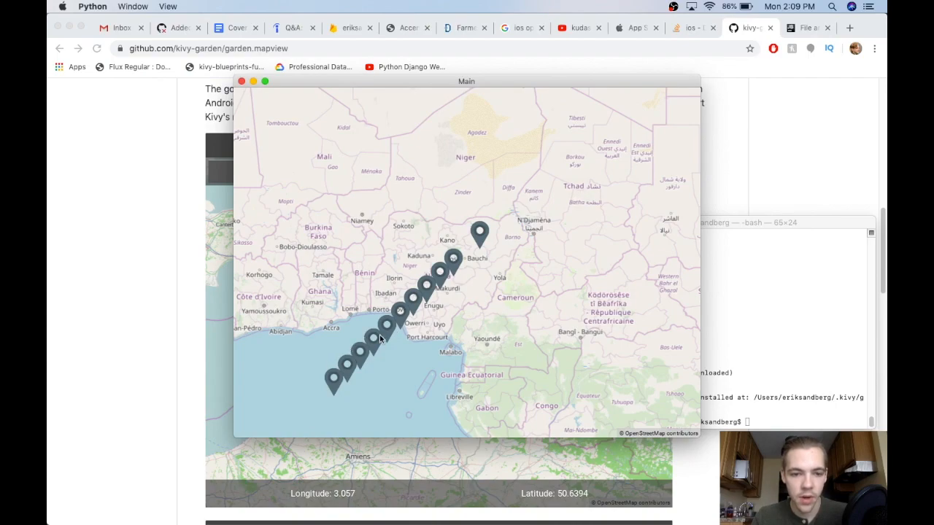
{"action": "mouse_move", "coordinate": [350, 368]}
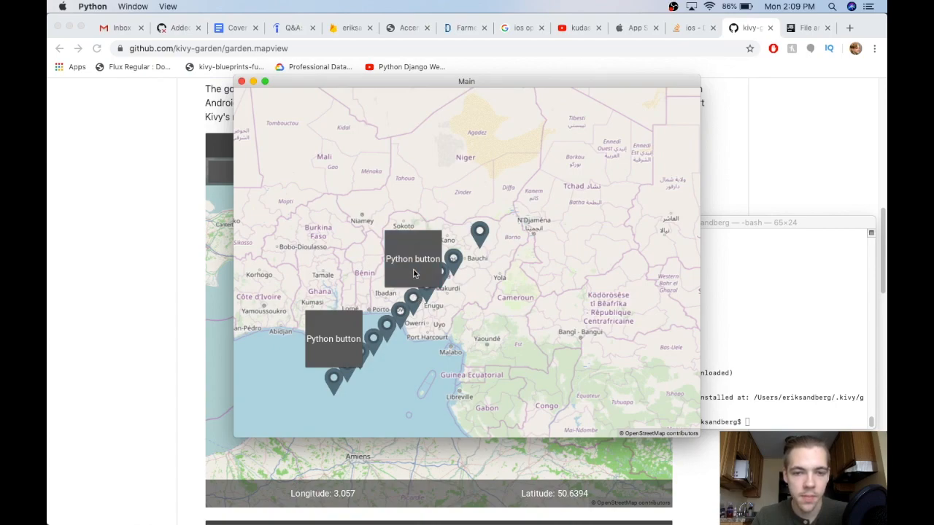
{"action": "mouse_move", "coordinate": [445, 245]}
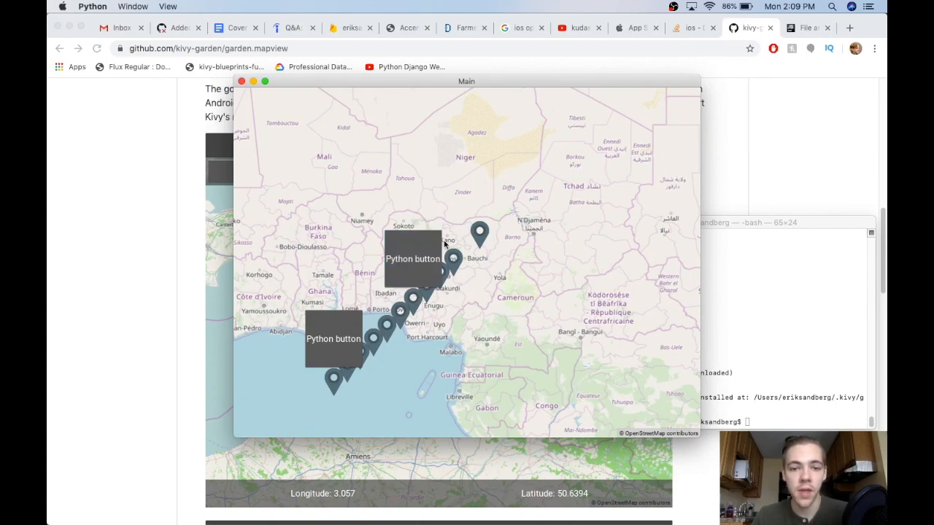
{"action": "left_click", "coordinate": [480, 233]}
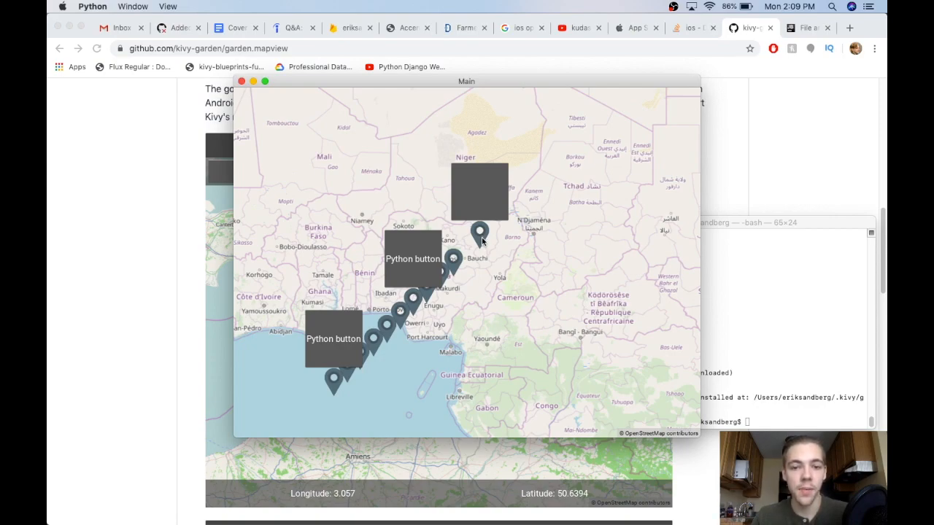
{"action": "mouse_move", "coordinate": [470, 243]}
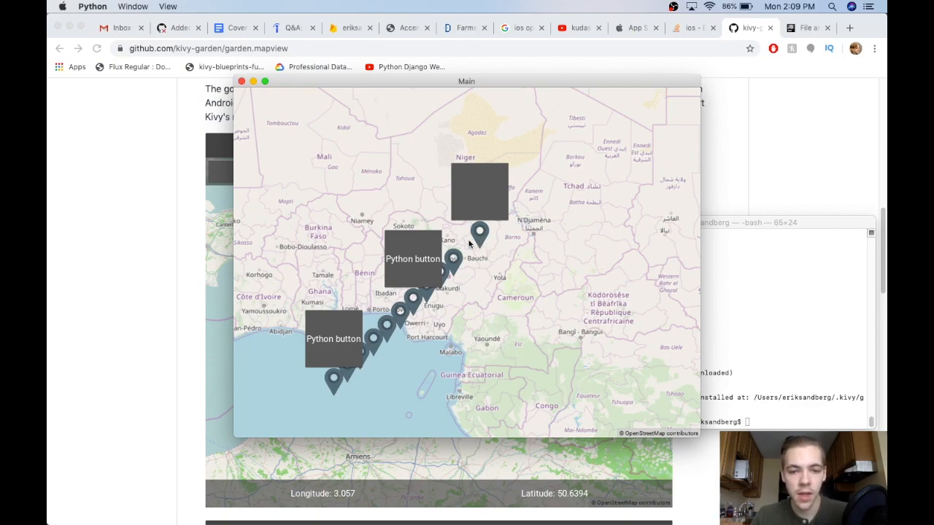
{"action": "mouse_move", "coordinate": [490, 204]}
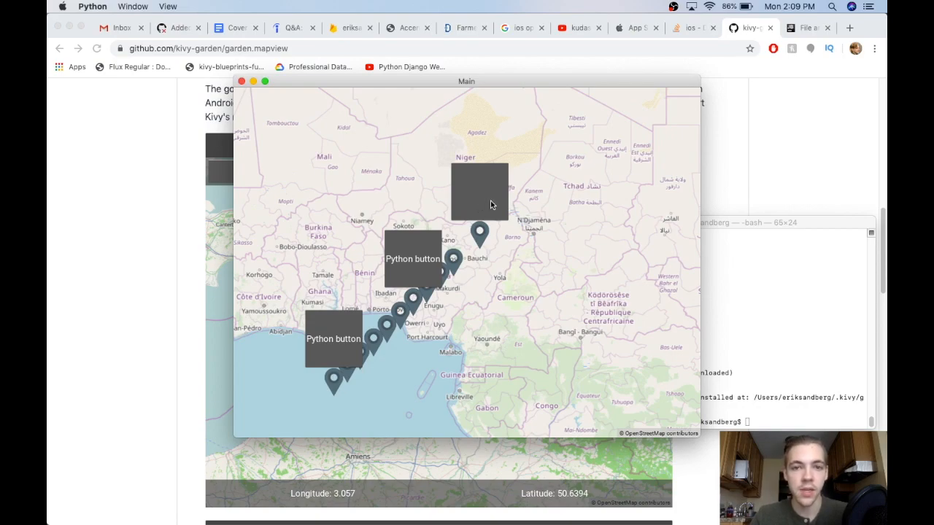
{"action": "mouse_move", "coordinate": [487, 236]}
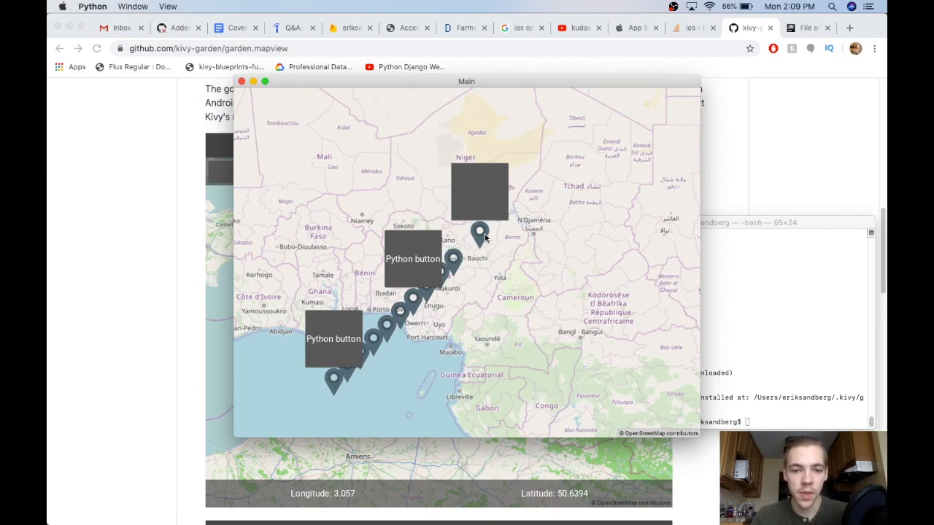